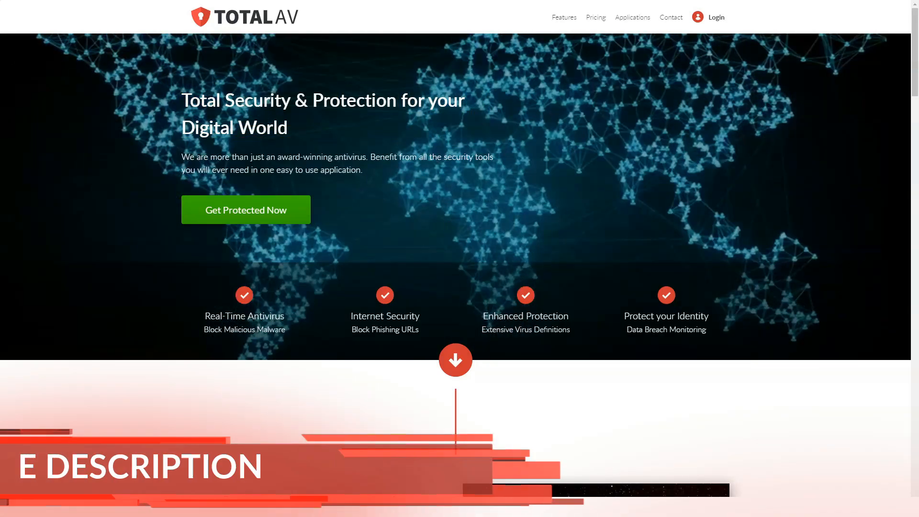
# Step: Scroll down the home page past the top banner, awards and Safe Site sections
pyautogui.scroll(-3)
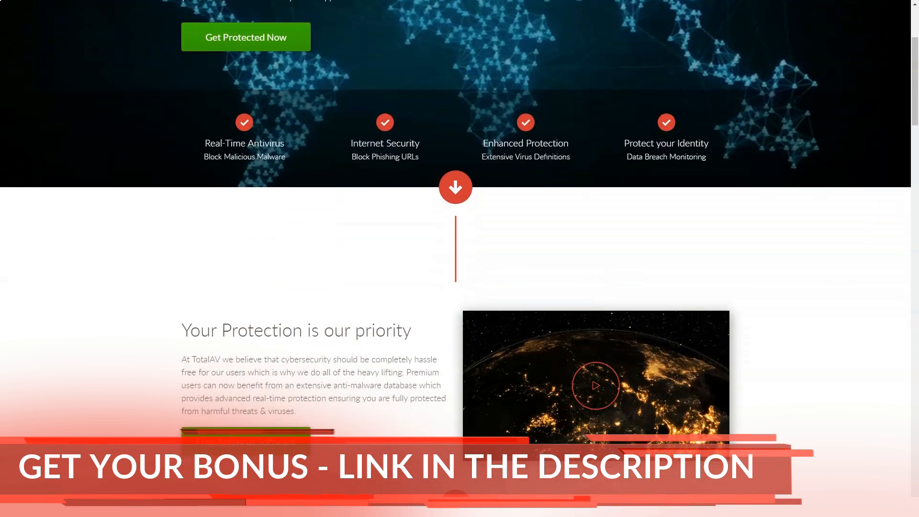
pyautogui.scroll(-3)
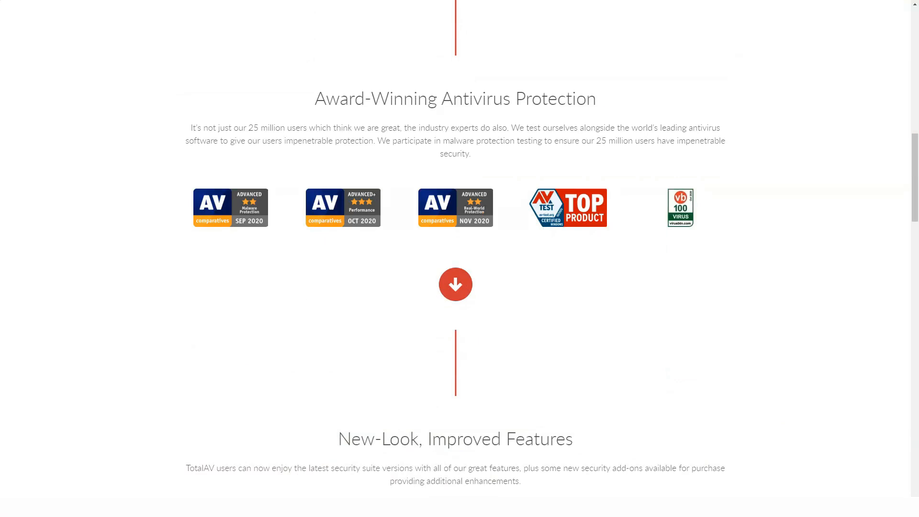
pyautogui.scroll(-3)
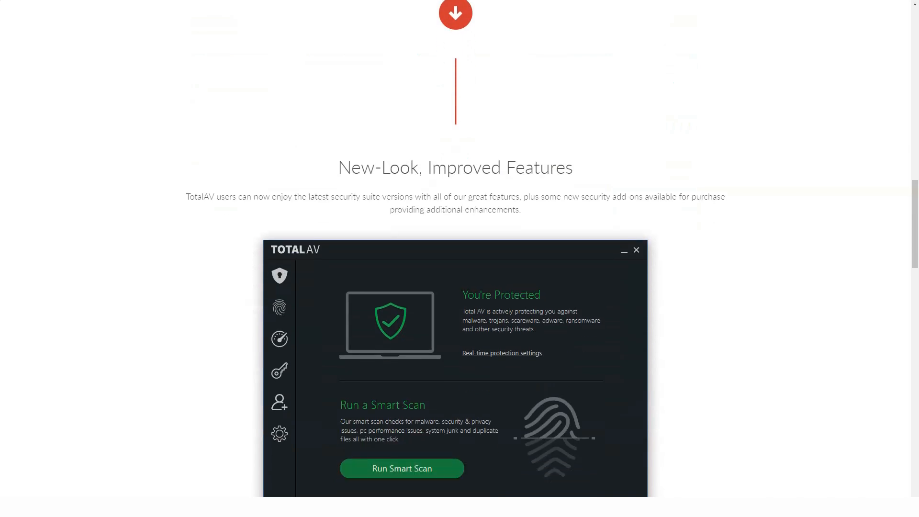
pyautogui.scroll(-3)
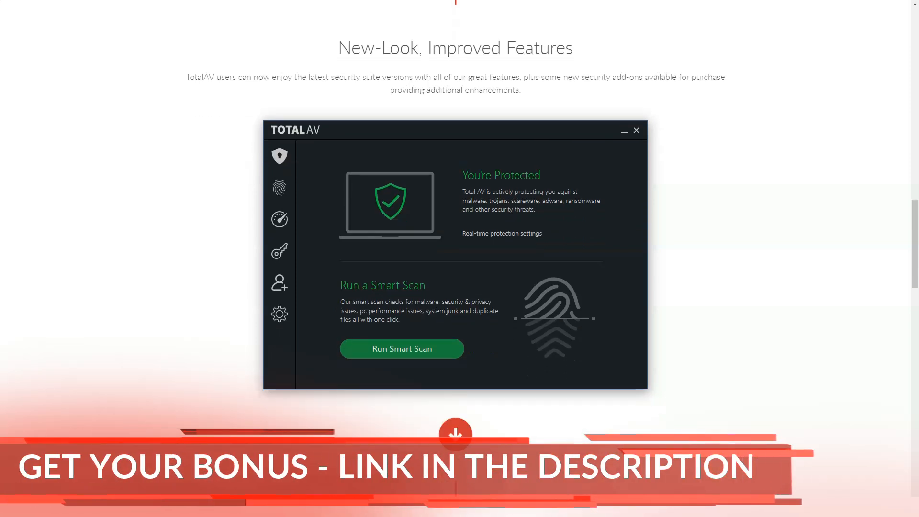
# Step: Continue down to The Full Security Package section with its six listed features
pyautogui.scroll(-3)
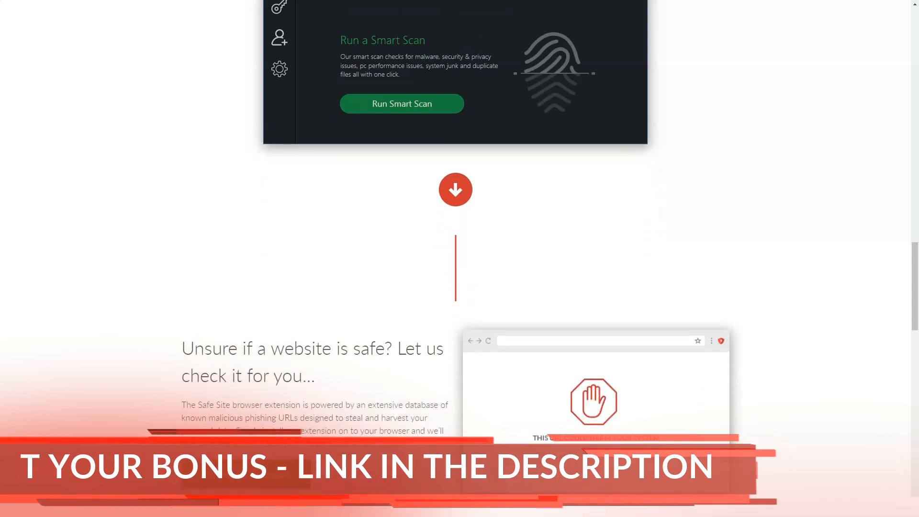
pyautogui.scroll(-3)
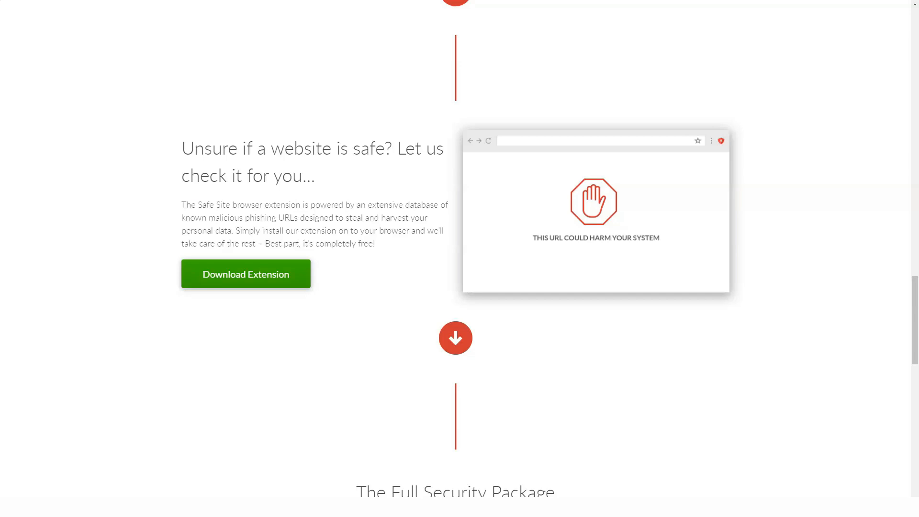
pyautogui.scroll(-3)
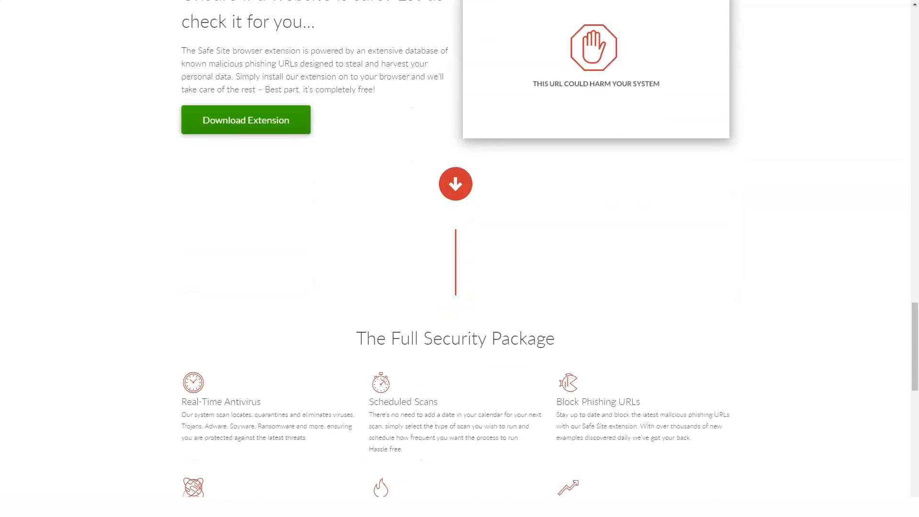
pyautogui.scroll(-3)
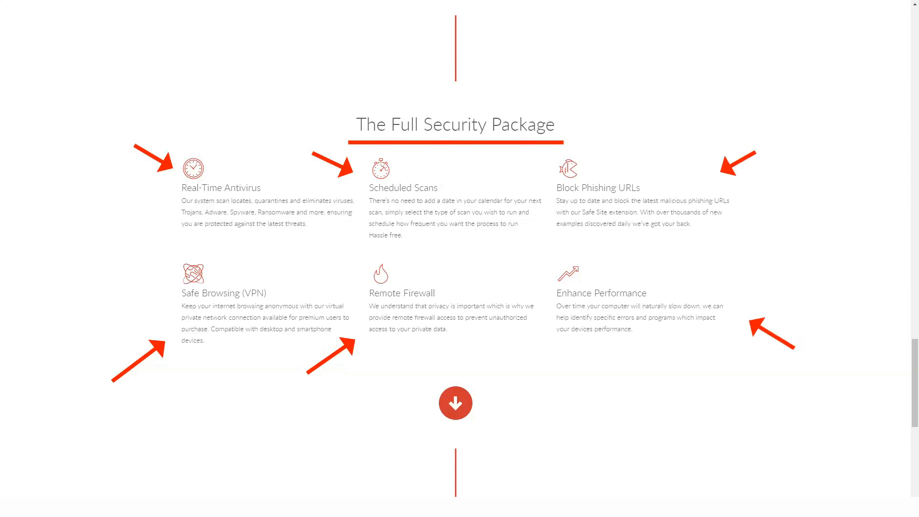
# Step: Scroll past the multi-device section to the footer, then back up toward the navigation bar
pyautogui.scroll(-3)
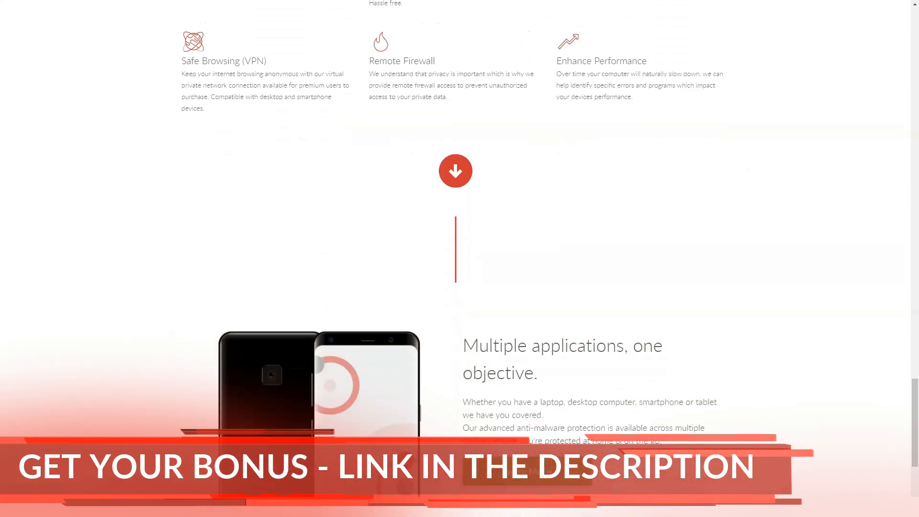
pyautogui.scroll(-3)
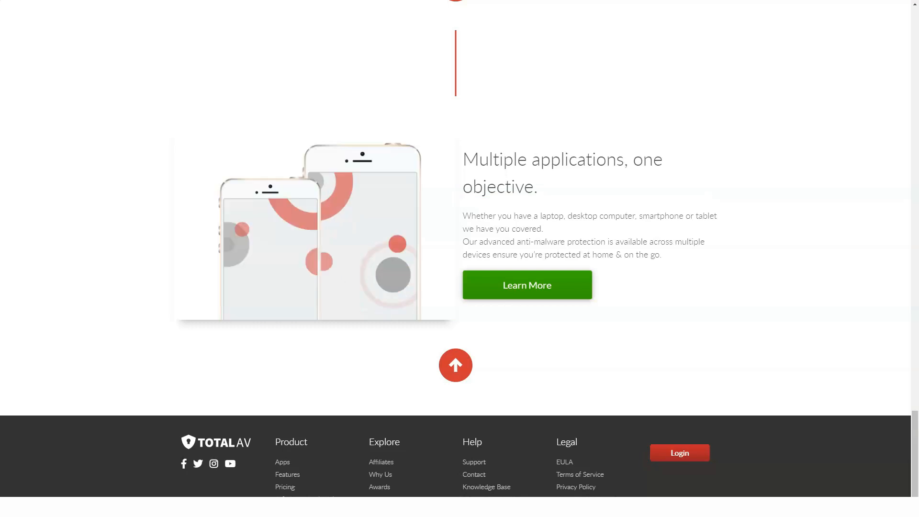
pyautogui.scroll(3)
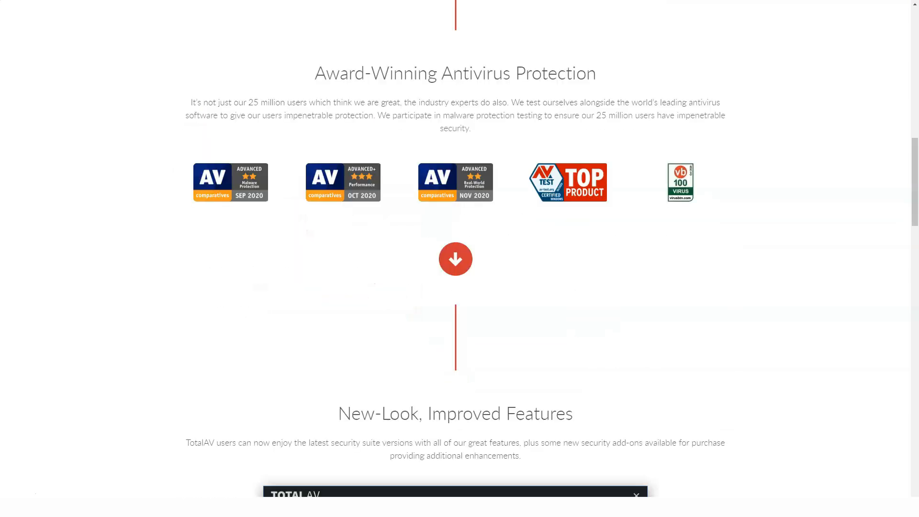
pyautogui.scroll(3)
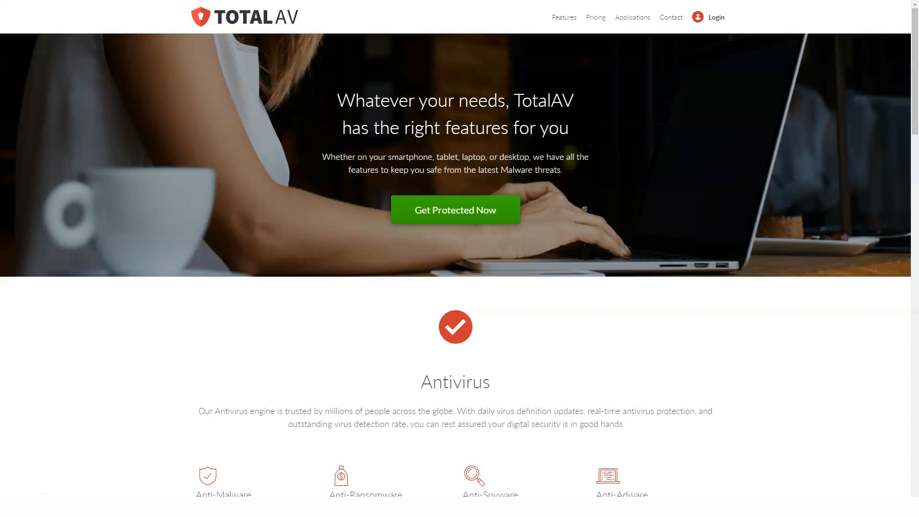
# Step: Scroll the Features page through the Antivirus and Optimization sections
pyautogui.scroll(-3)
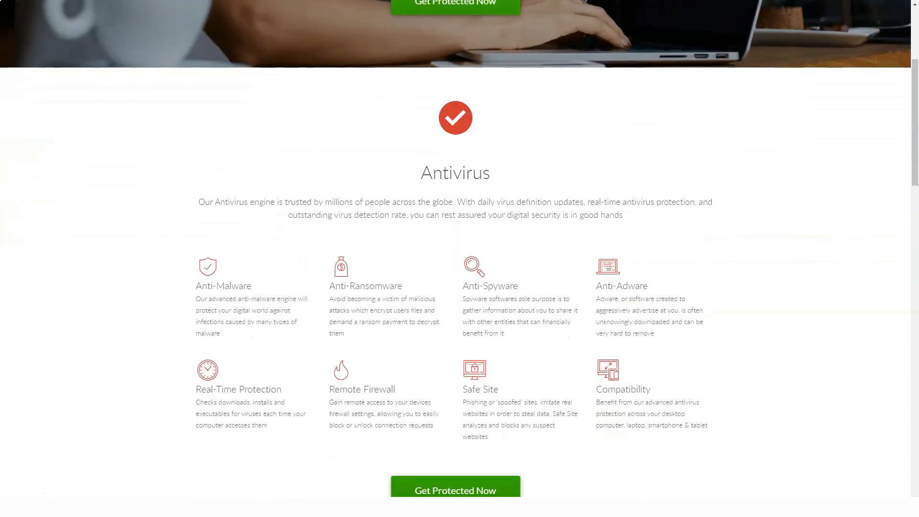
pyautogui.scroll(-3)
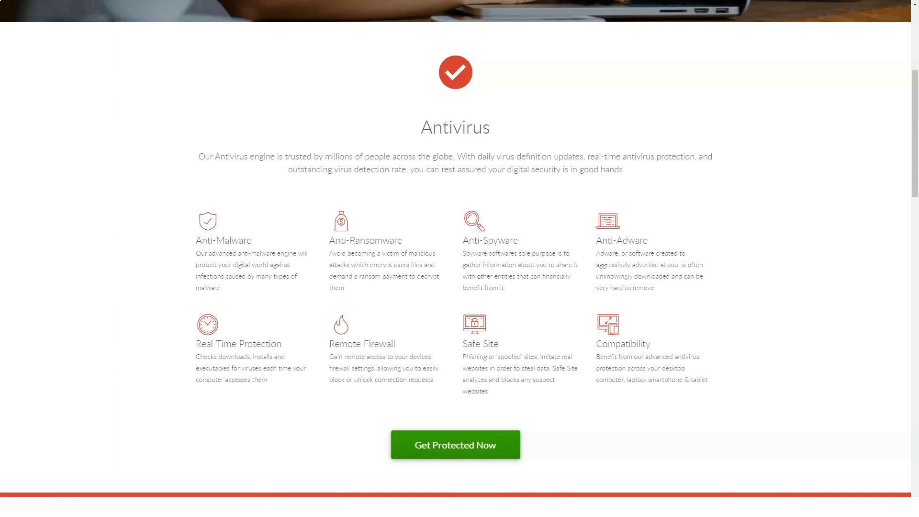
pyautogui.doubleClick(454, 127)
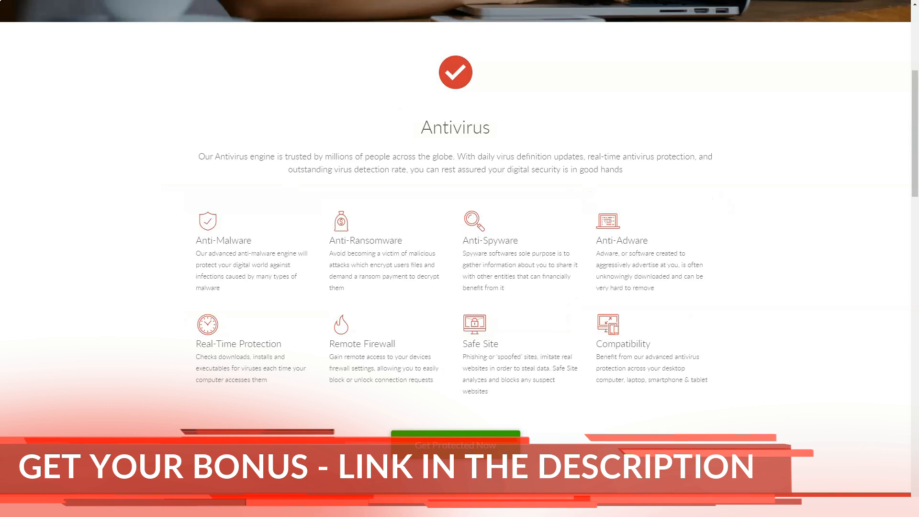
pyautogui.scroll(-3)
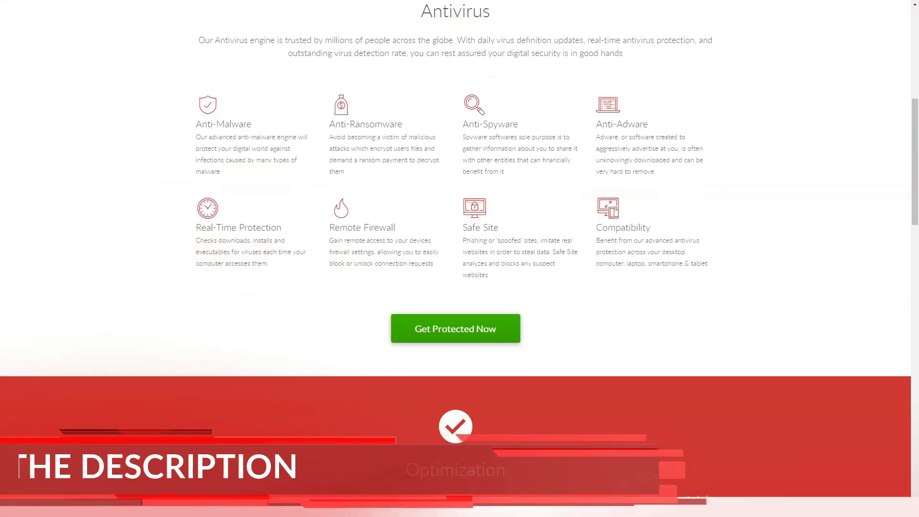
pyautogui.scroll(-3)
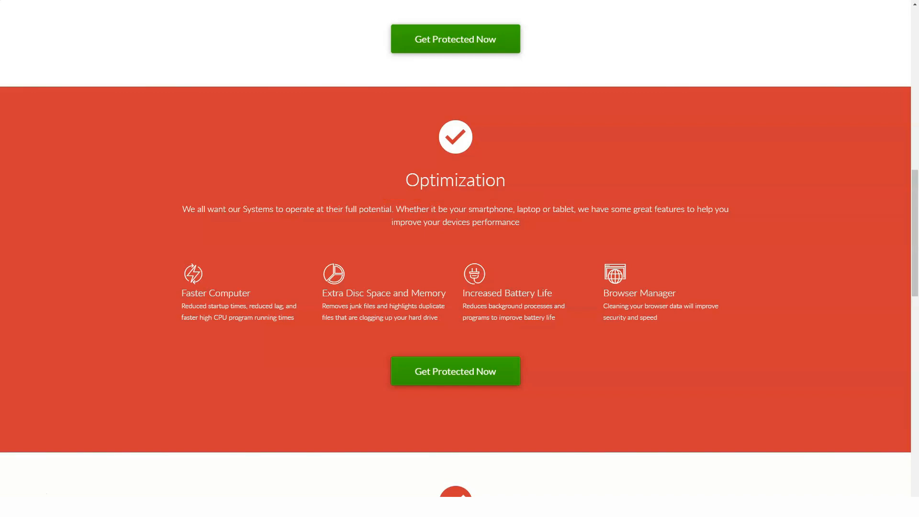
# Step: Continue down through Safe Browsing (VPN) and Security Enhancements, then back up toward the navigation
pyautogui.scroll(-3)
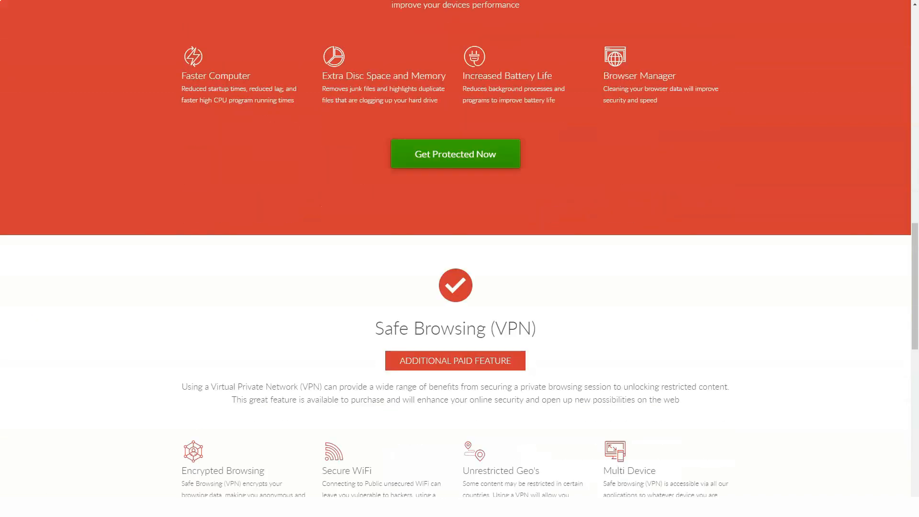
pyautogui.scroll(-3)
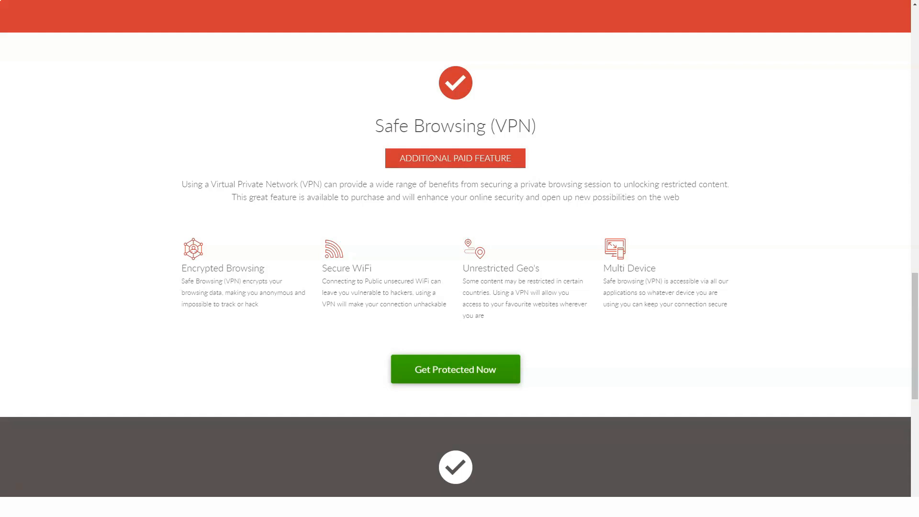
pyautogui.scroll(-3)
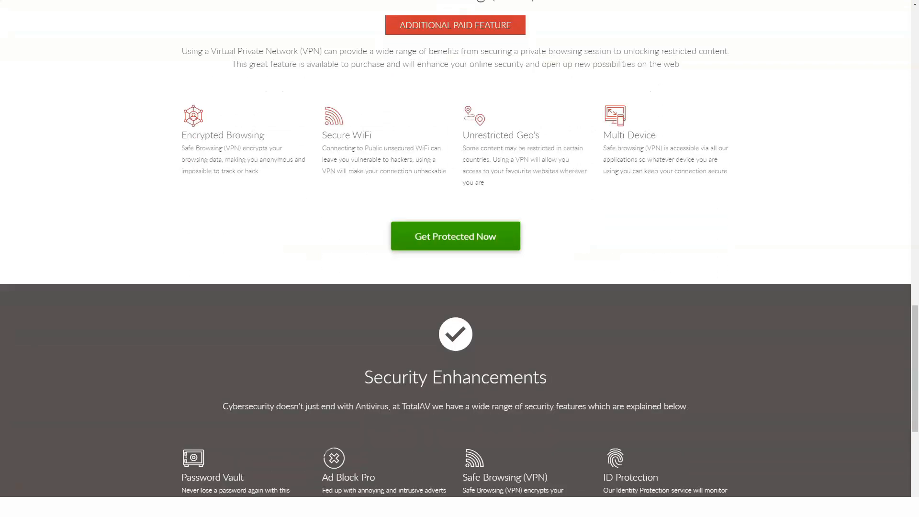
pyautogui.scroll(-3)
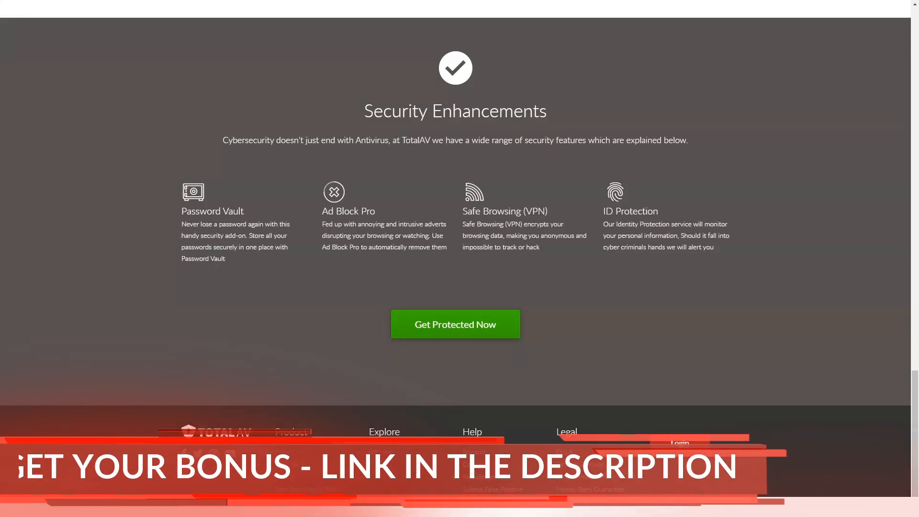
pyautogui.scroll(3)
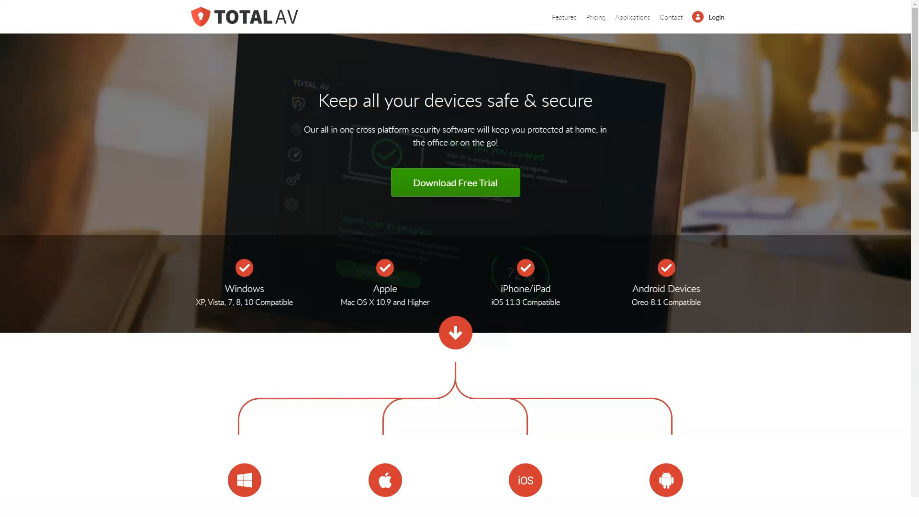
# Step: Scroll the Applications page through the Windows and Mac app sections
pyautogui.scroll(-3)
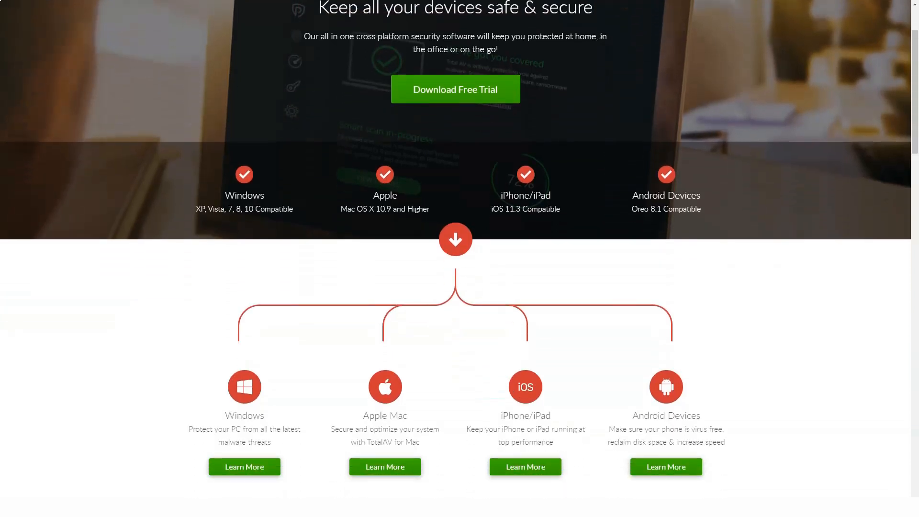
pyautogui.scroll(-3)
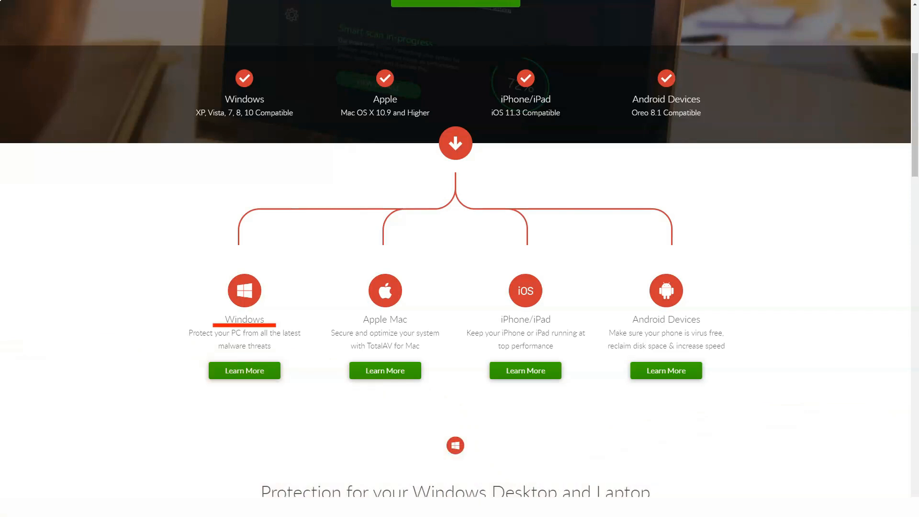
pyautogui.moveTo(385, 320)
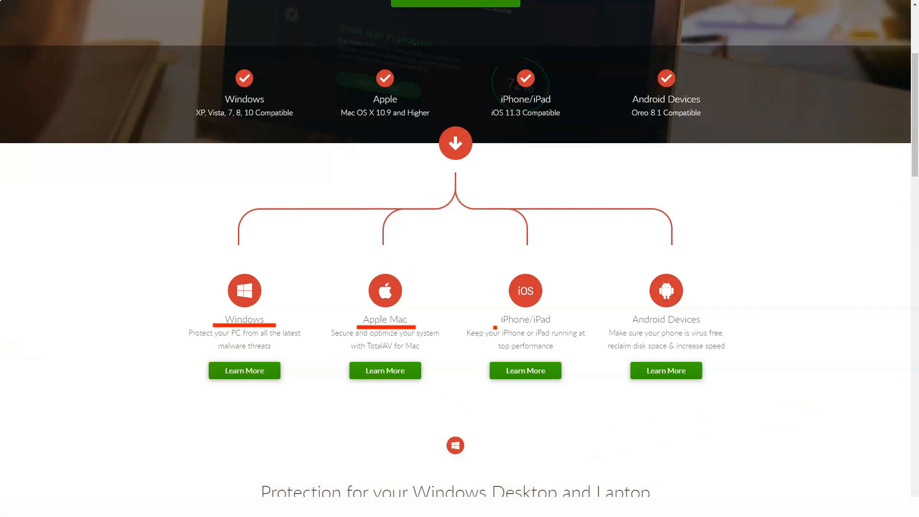
pyautogui.moveTo(524, 319)
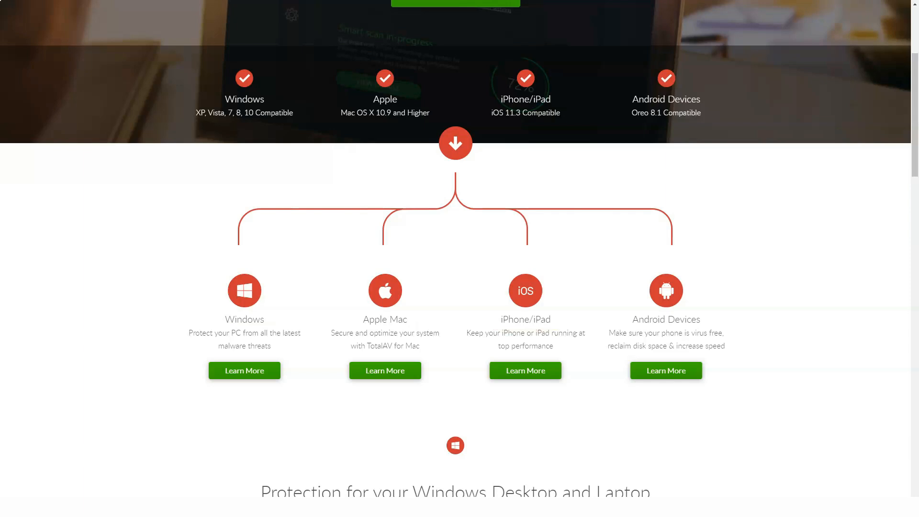
pyautogui.scroll(-3)
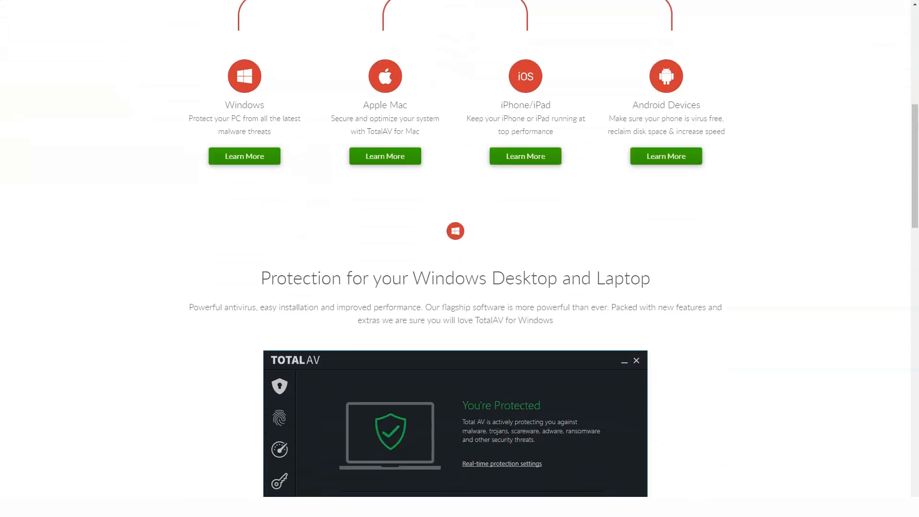
pyautogui.scroll(-3)
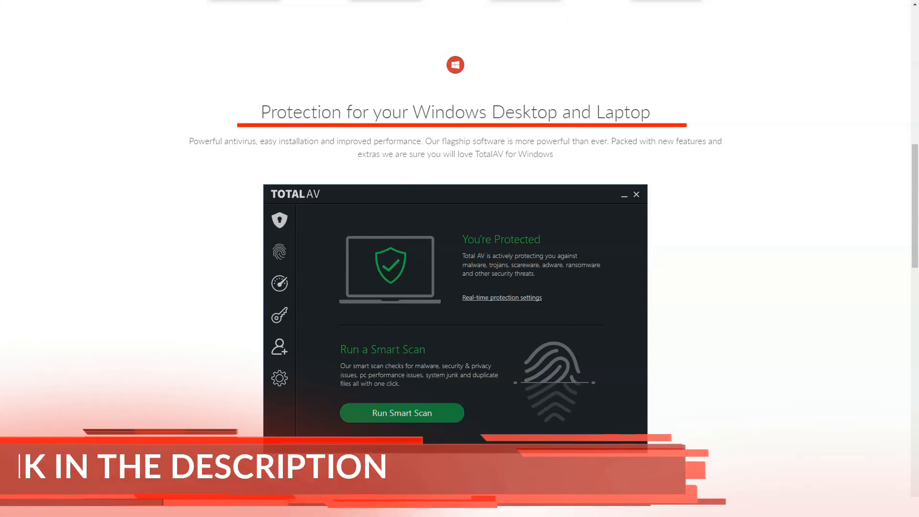
pyautogui.scroll(3)
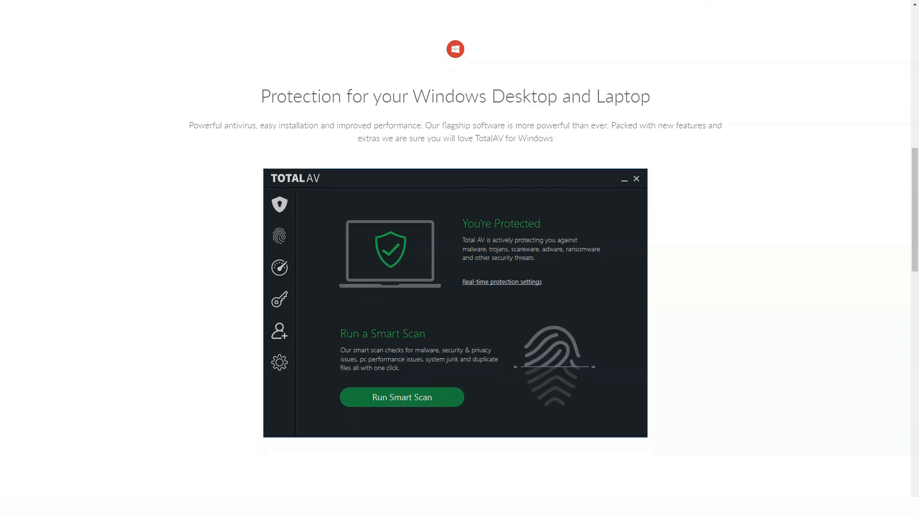
# Step: Continue down through the iOS and Android sections to the bottom, then back up toward the navigation
pyautogui.scroll(-3)
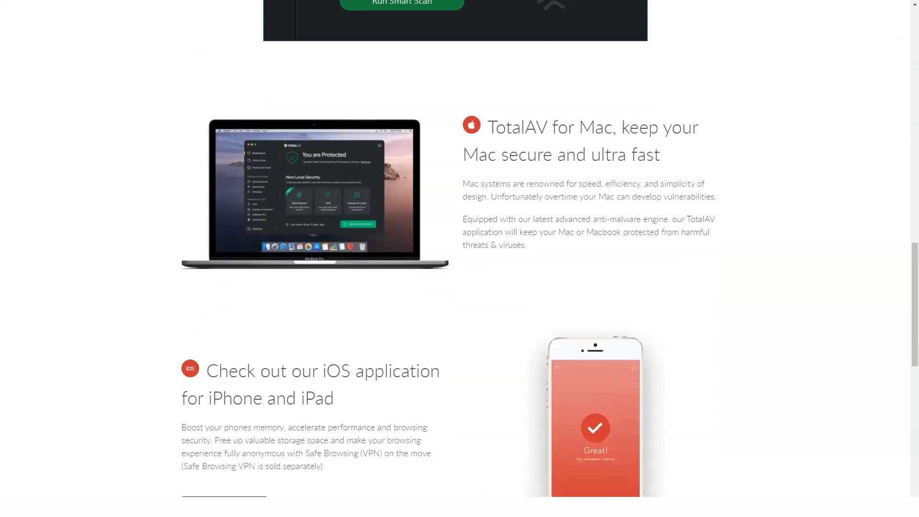
pyautogui.scroll(-3)
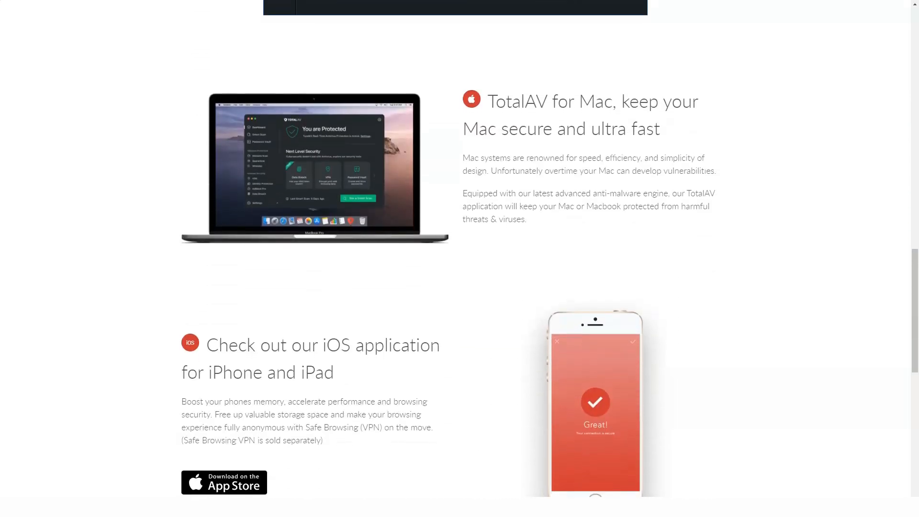
pyautogui.scroll(-3)
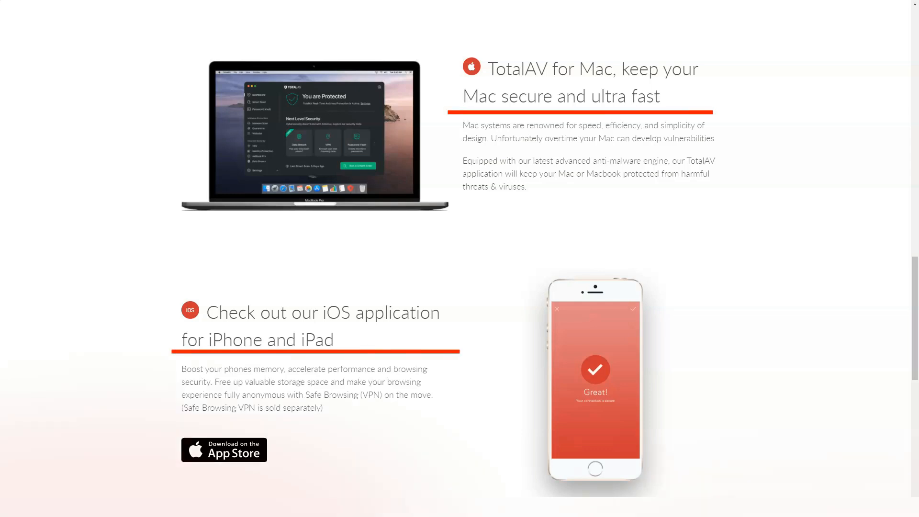
pyautogui.scroll(-3)
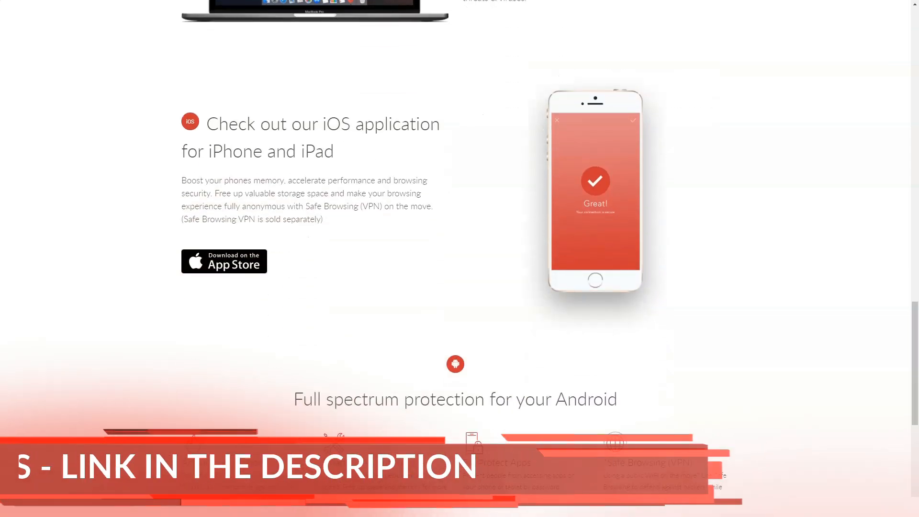
pyautogui.scroll(-3)
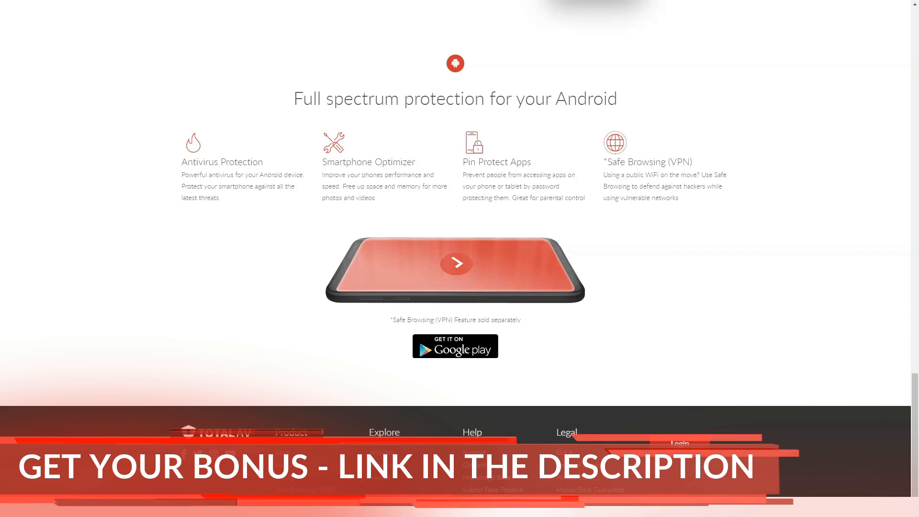
pyautogui.scroll(3)
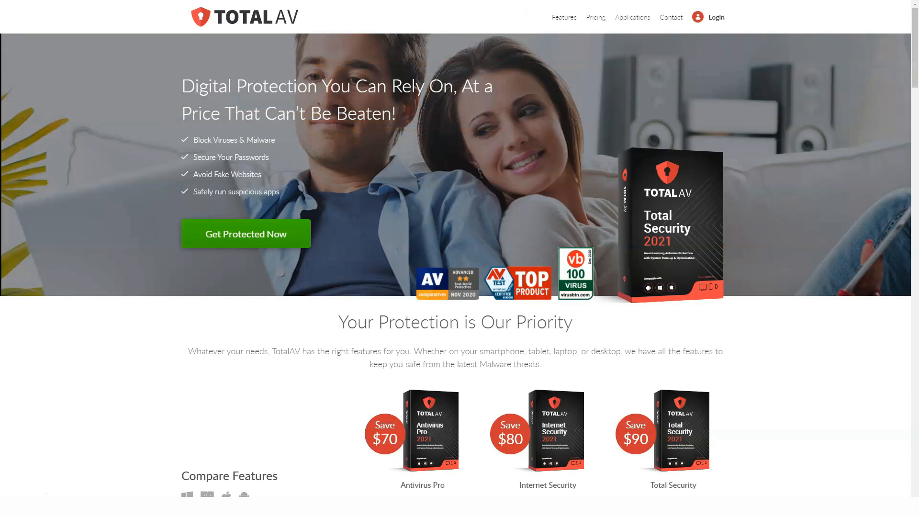
# Step: Scroll through the three plans' Compare Features table and yearly Buy Now prices
pyautogui.scroll(-3)
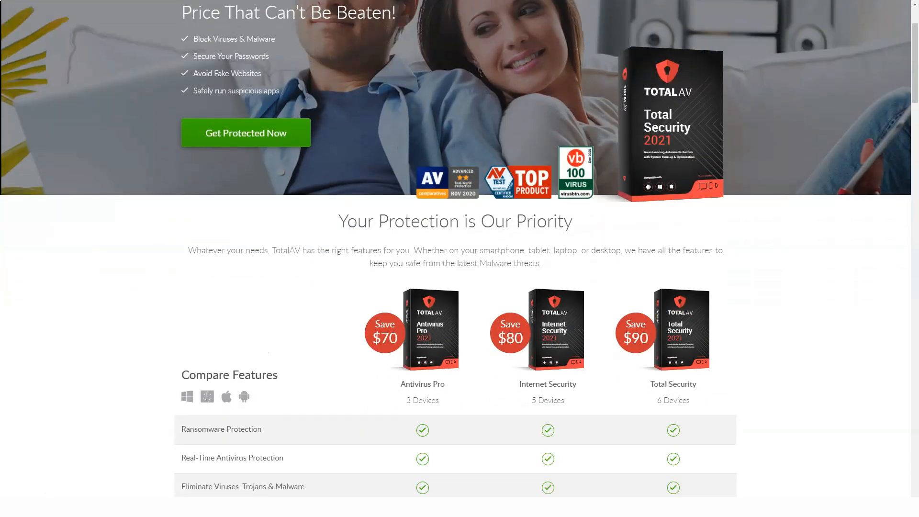
pyautogui.scroll(-3)
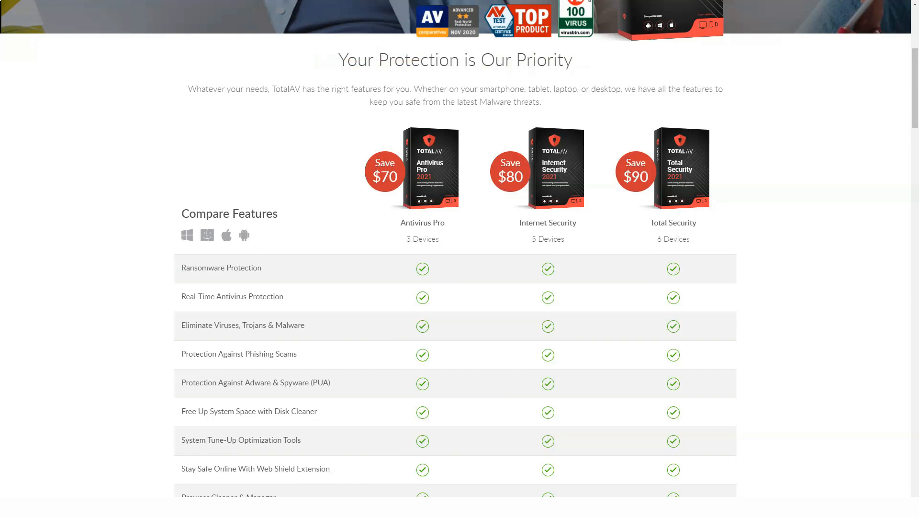
pyautogui.scroll(-3)
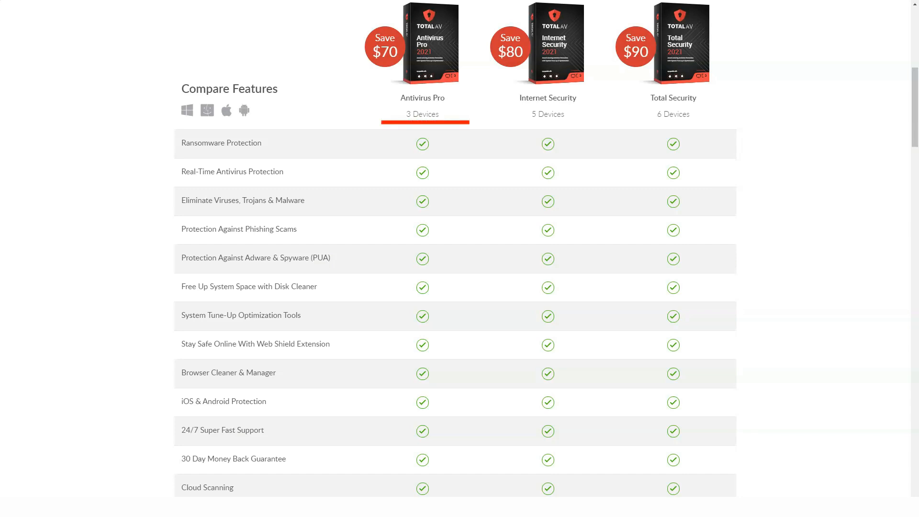
pyautogui.click(546, 114)
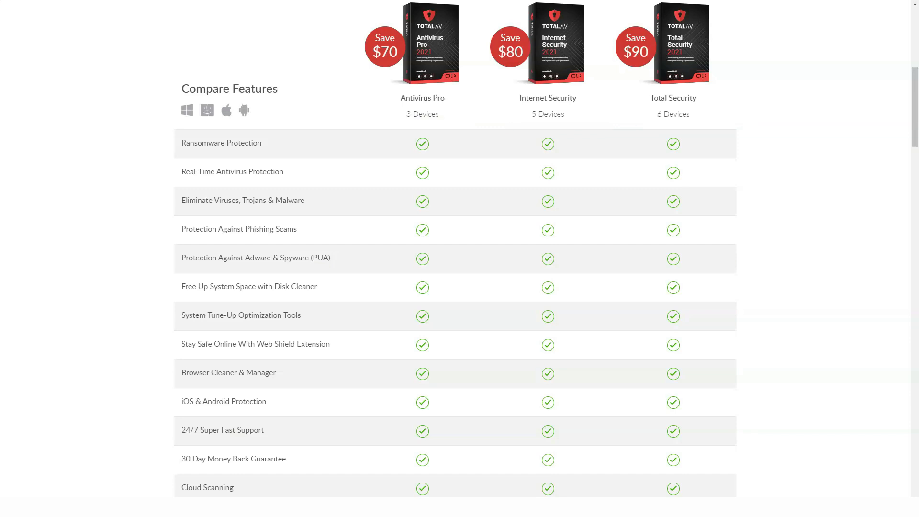
# Step: Scroll down through the protection and Optimization feature sections and award badges
pyautogui.scroll(-3)
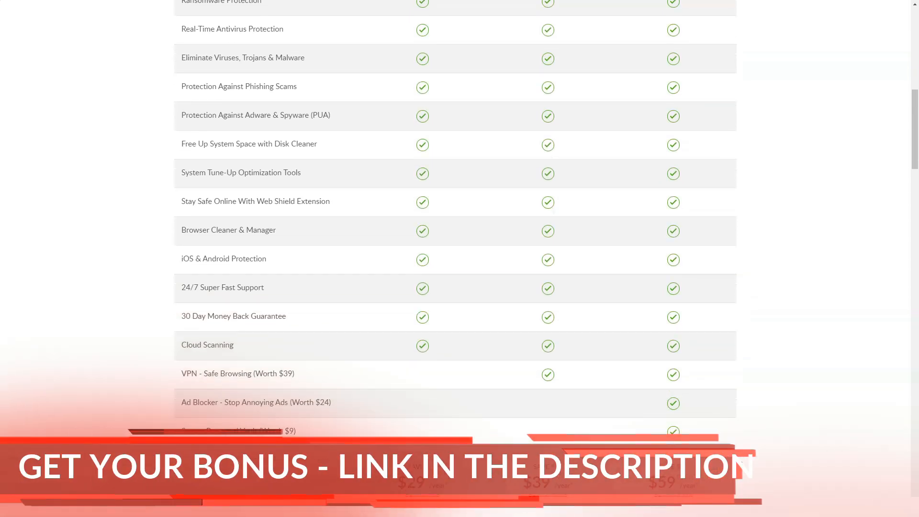
pyautogui.scroll(-3)
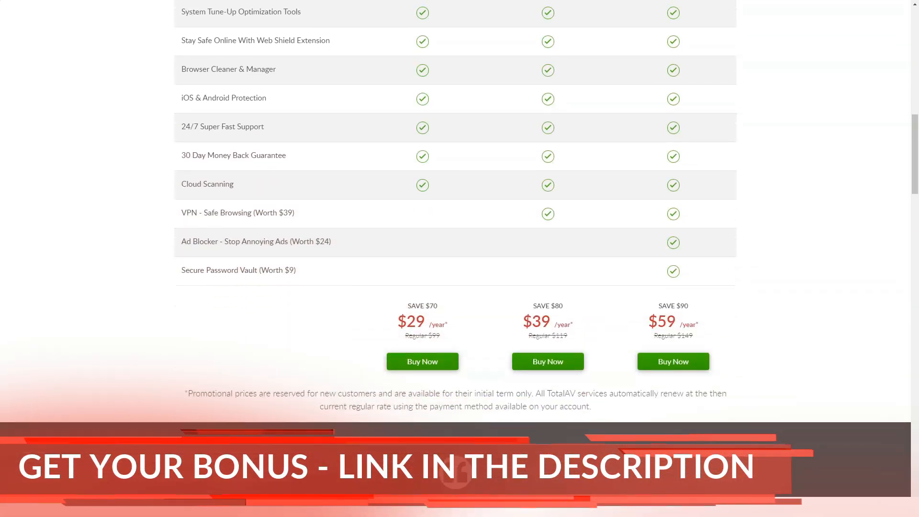
pyautogui.scroll(-3)
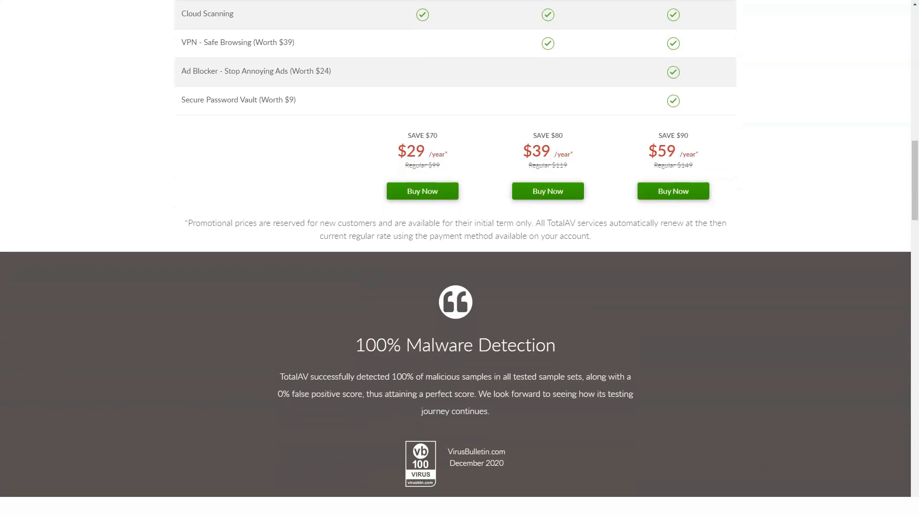
pyautogui.scroll(-3)
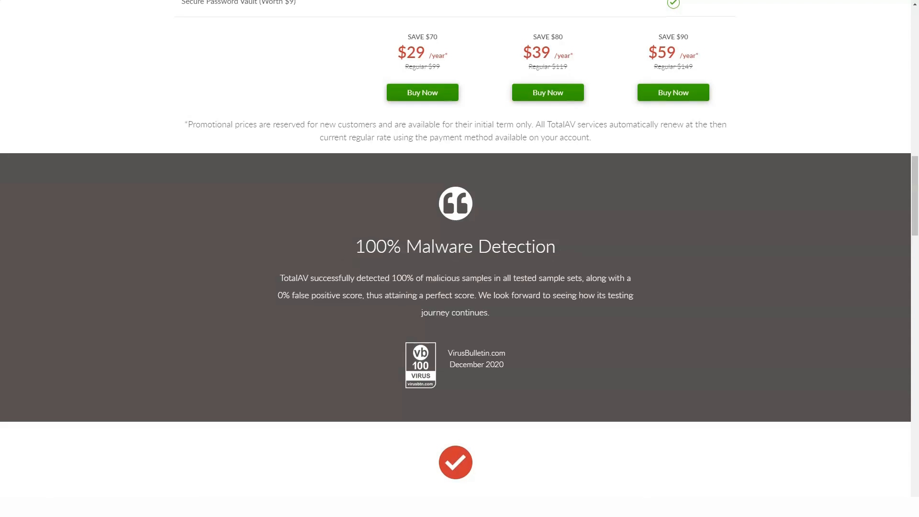
pyautogui.scroll(-3)
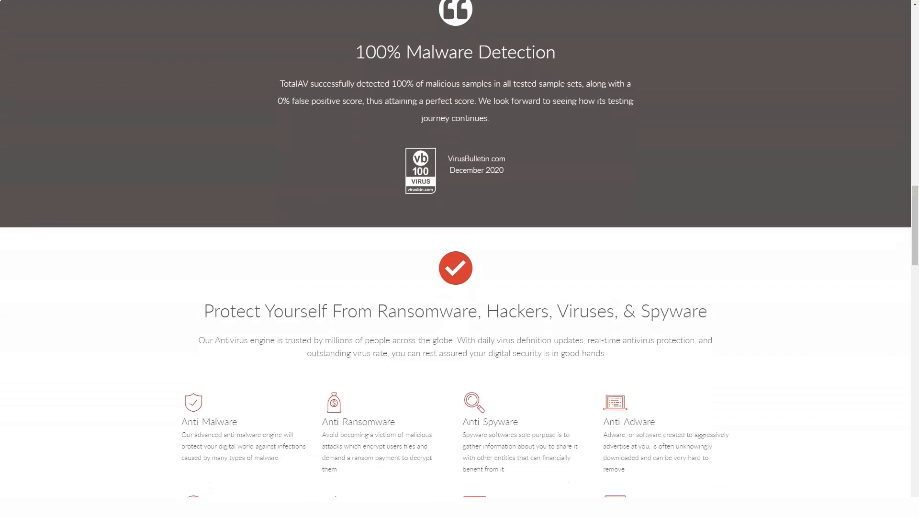
pyautogui.scroll(-3)
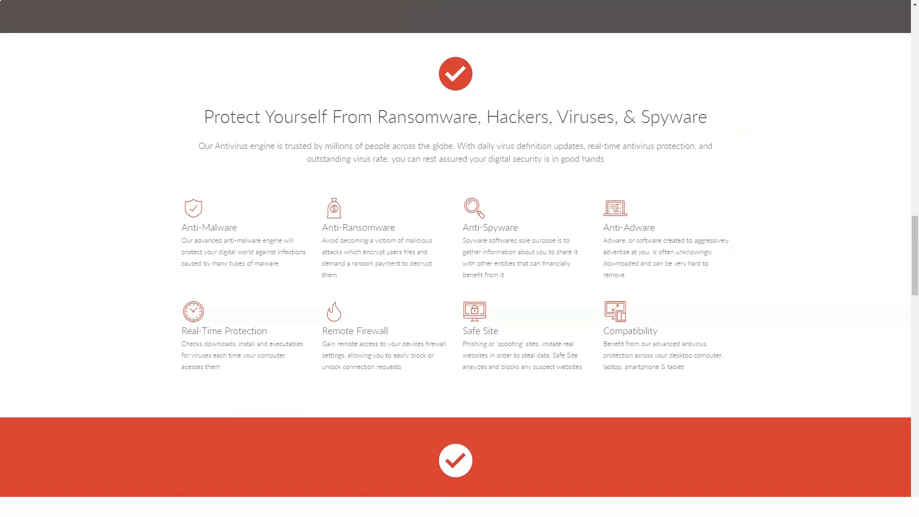
# Step: Continue down through the devices section to Security Enhancements at the bottom of the page
pyautogui.scroll(-3)
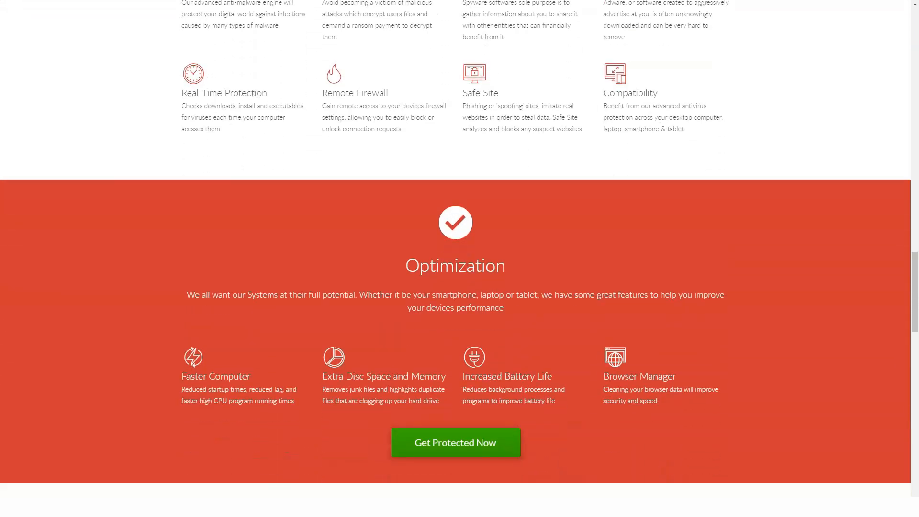
pyautogui.scroll(-3)
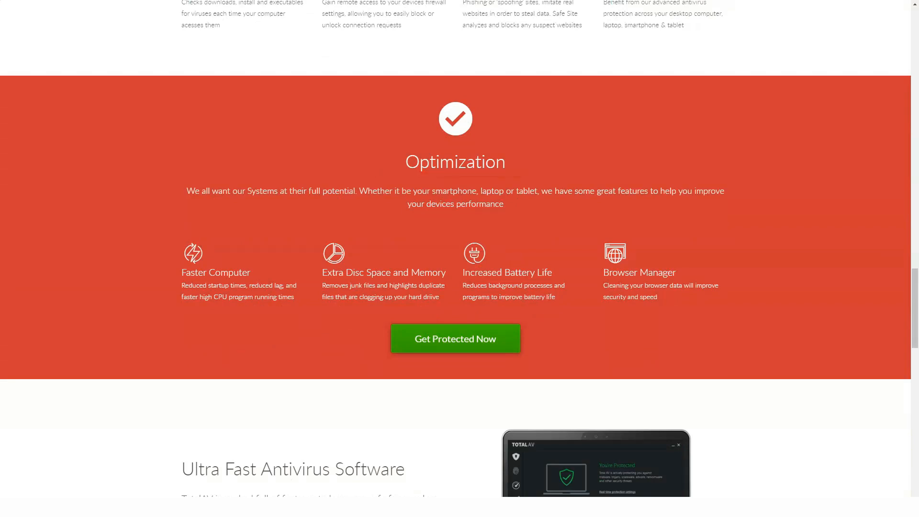
pyautogui.scroll(-3)
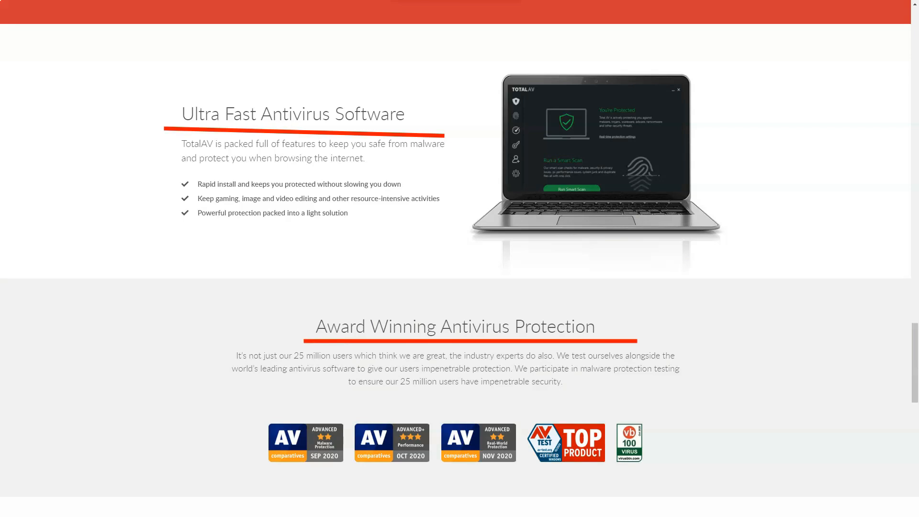
pyautogui.scroll(-3)
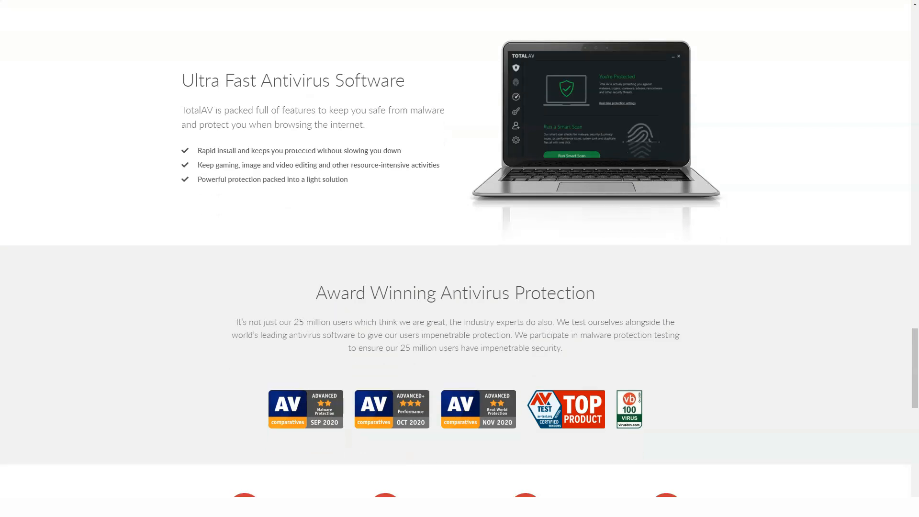
pyautogui.scroll(-3)
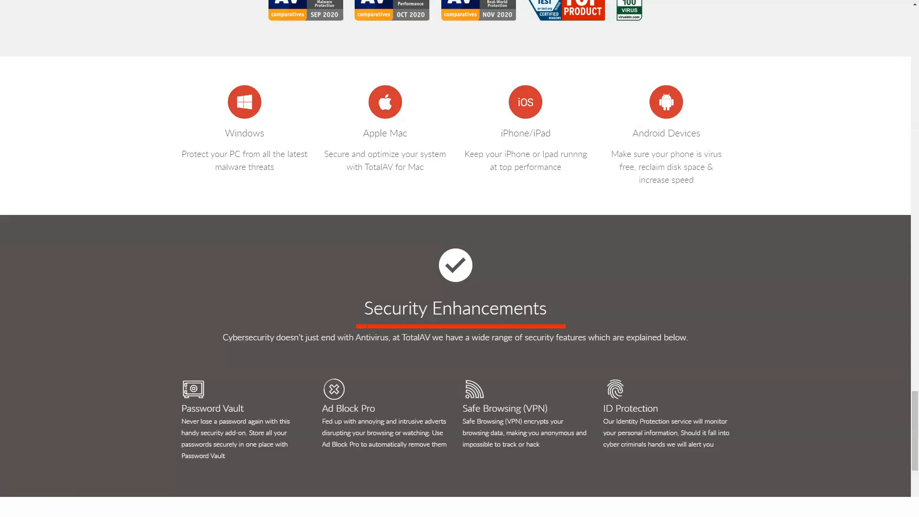
pyautogui.scroll(-3)
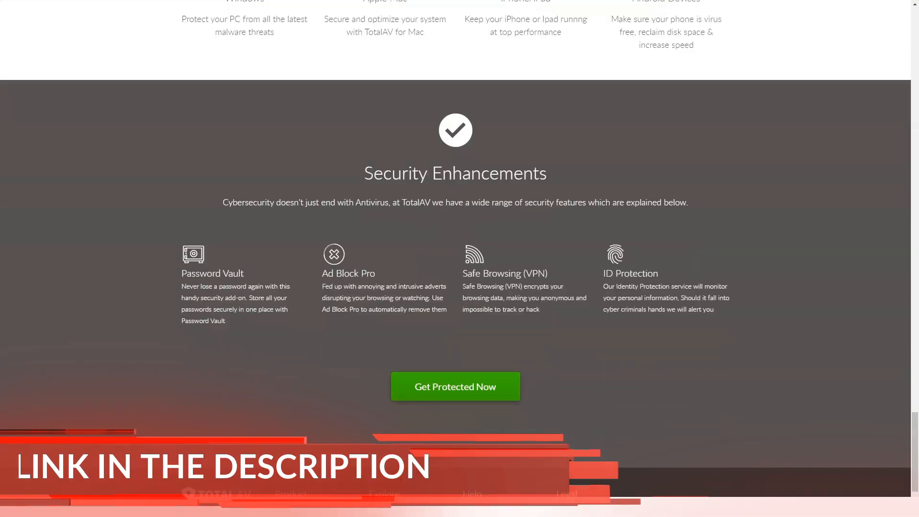
pyautogui.scroll(-3)
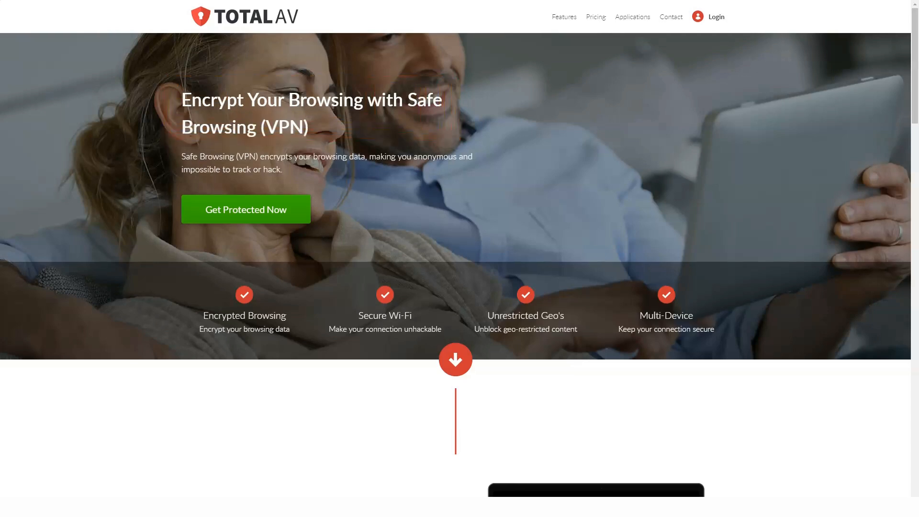
# Step: Scroll the VPN page through the encryption, Wi-Fi security and geo-restriction sections
pyautogui.scroll(-3)
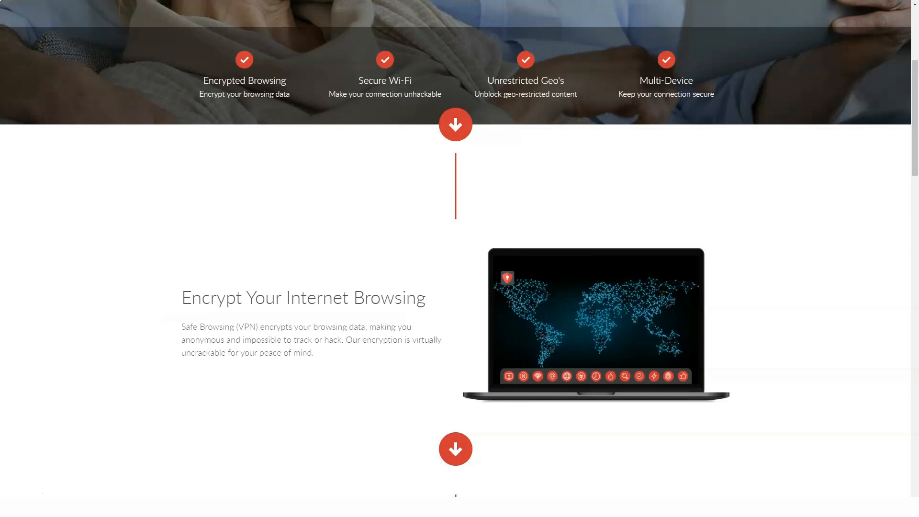
pyautogui.scroll(-3)
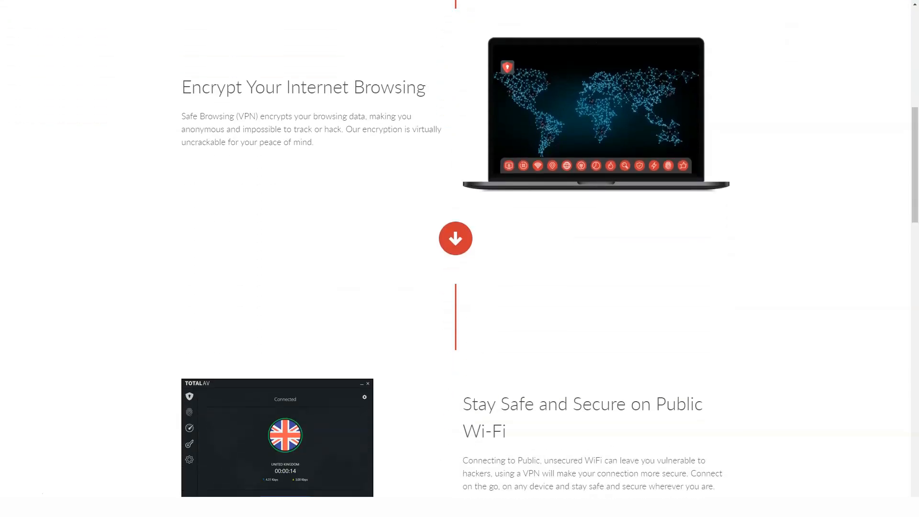
pyautogui.scroll(-3)
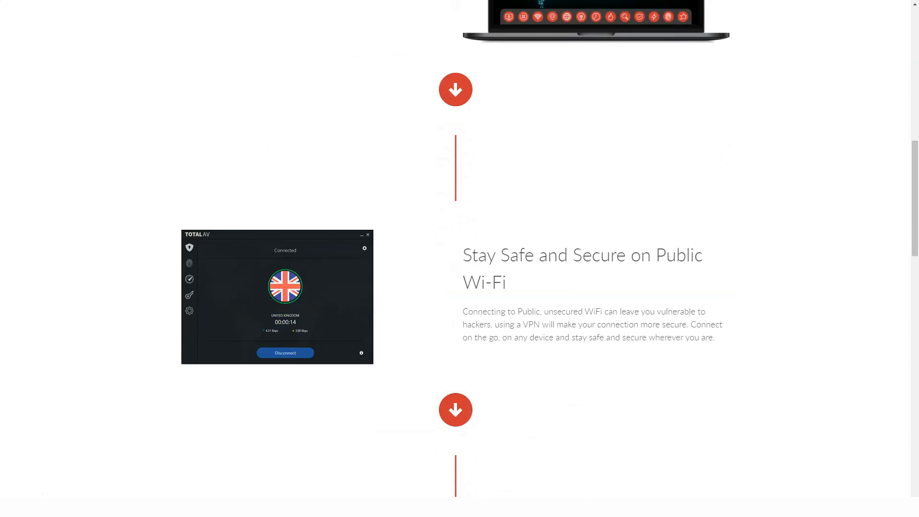
pyautogui.scroll(-3)
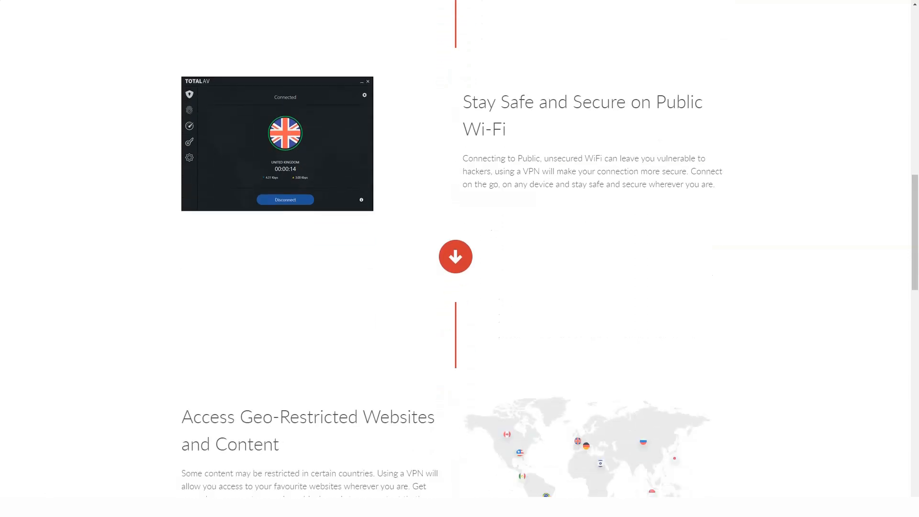
# Step: Continue past Multi-Device Protection to the 100+ Superfast Servers regional breakdown and footer
pyautogui.scroll(-3)
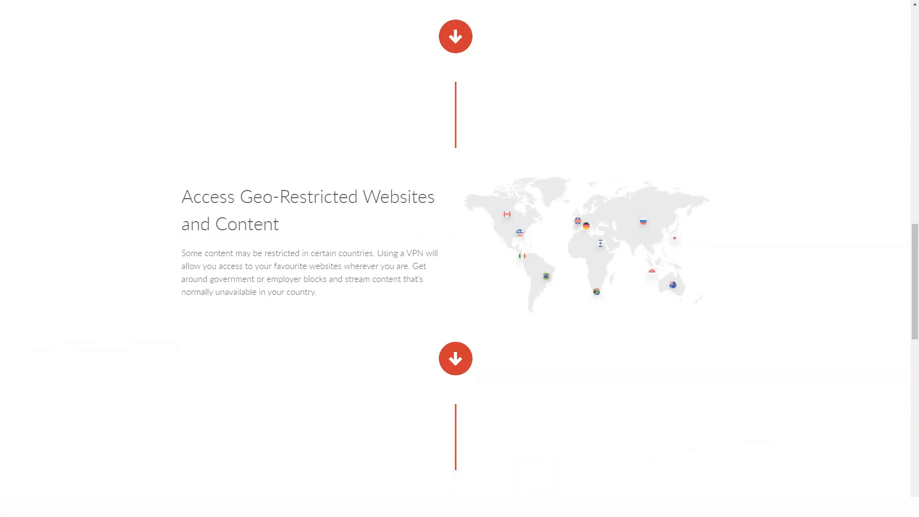
pyautogui.scroll(-3)
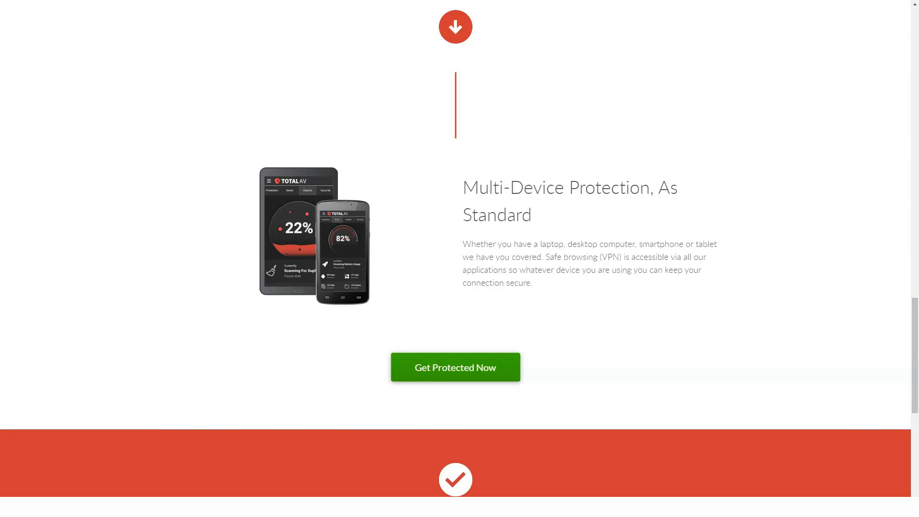
pyautogui.scroll(-3)
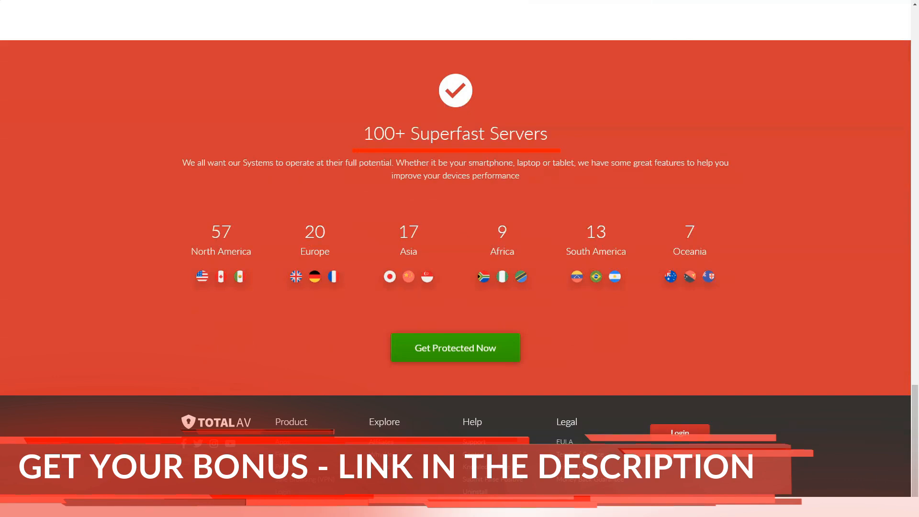
pyautogui.scroll(3)
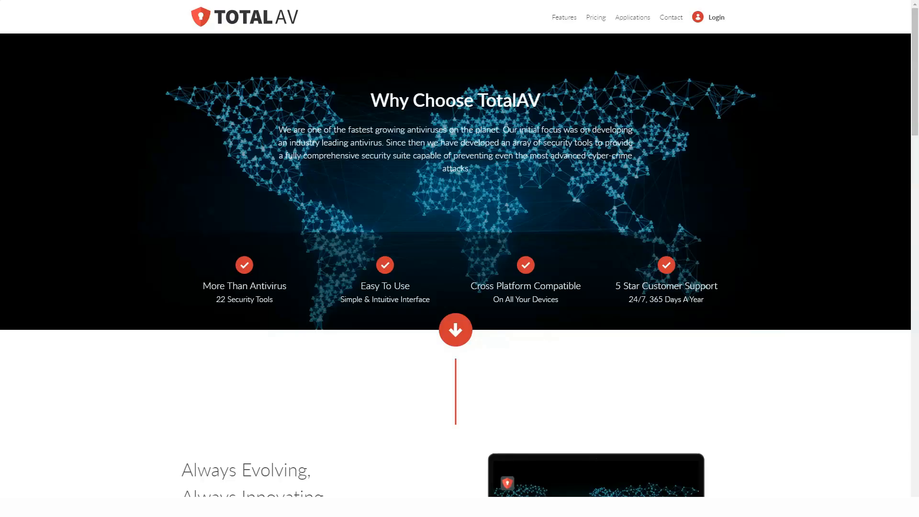
# Step: Open Why Choose TotalAV and scroll through its introduction and statistics
pyautogui.click(454, 101)
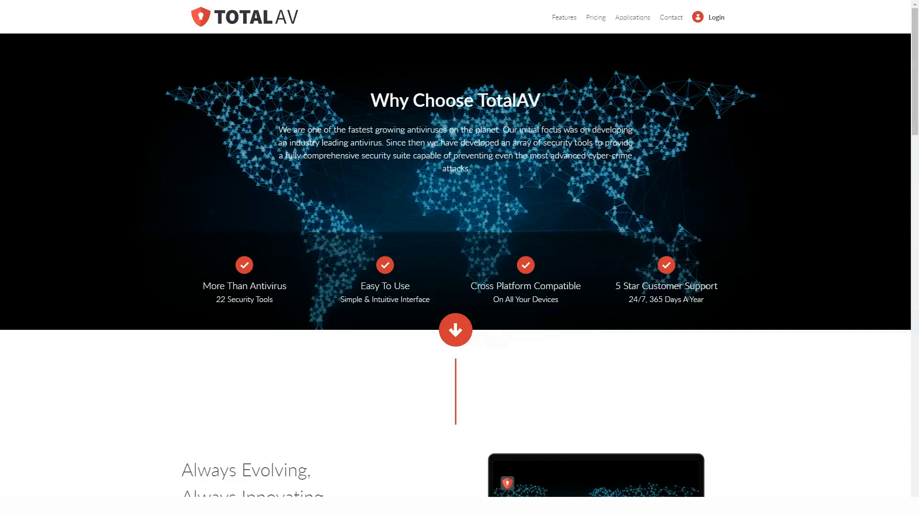
pyautogui.scroll(-3)
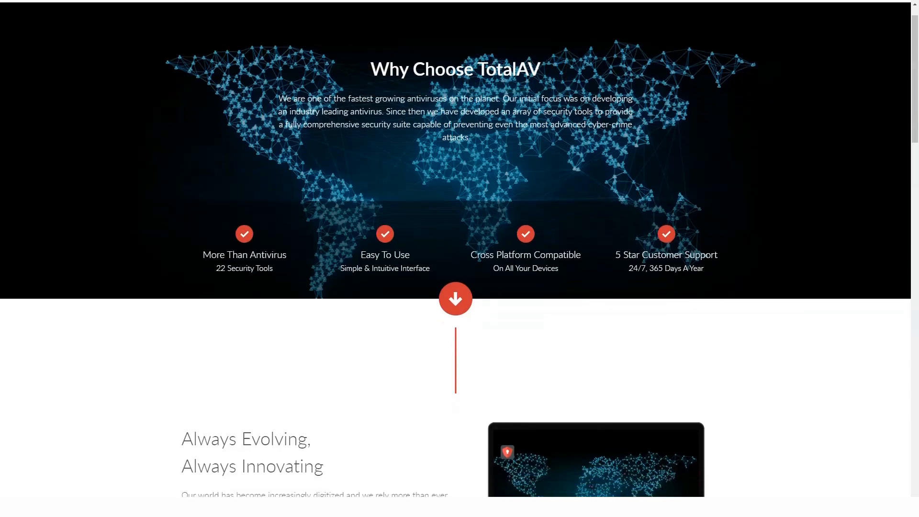
pyautogui.scroll(-3)
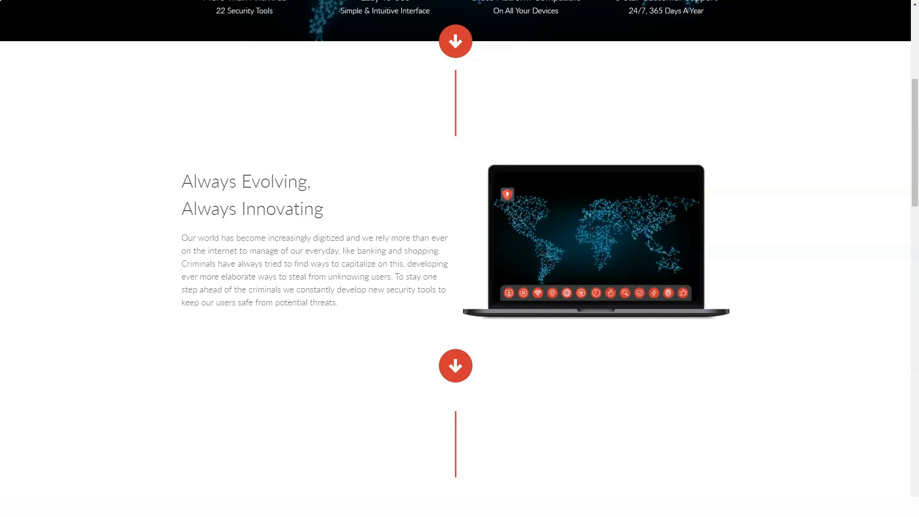
pyautogui.scroll(-3)
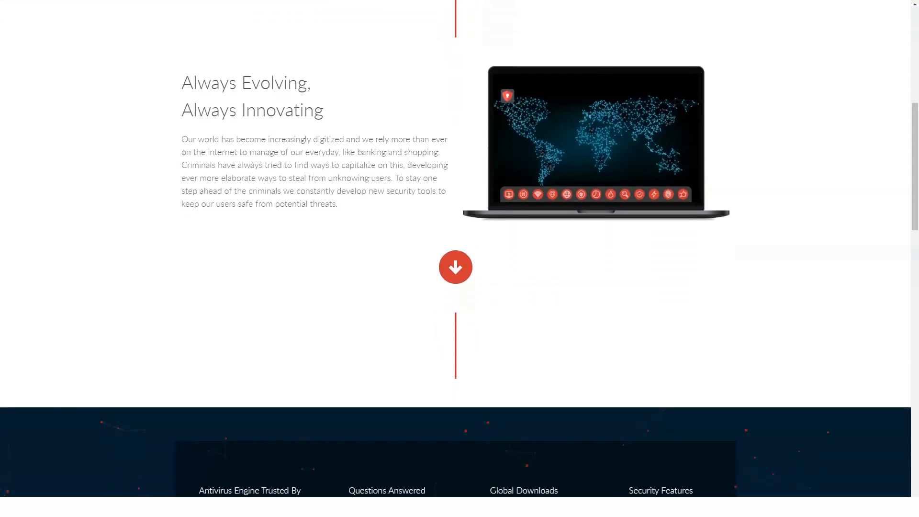
pyautogui.scroll(-3)
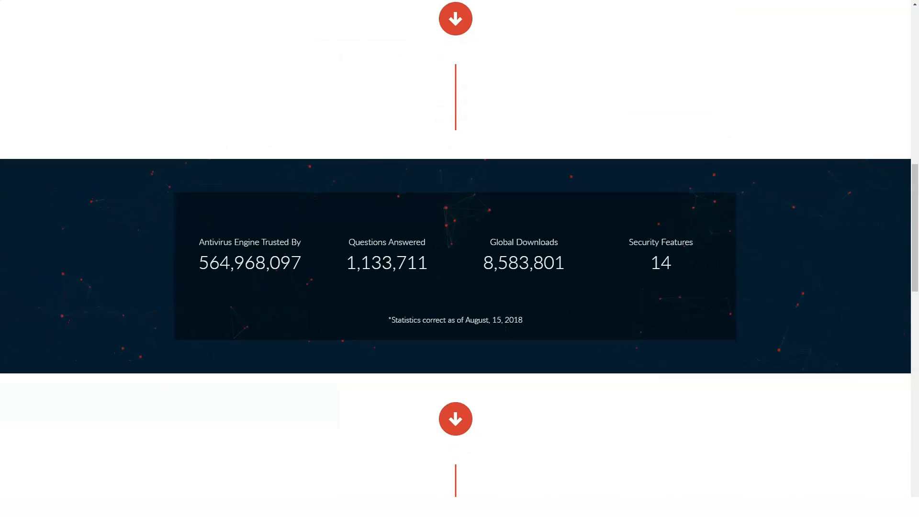
# Step: Continue past the interface preview to the Amazing Support section and footer, then open the help article
pyautogui.scroll(-3)
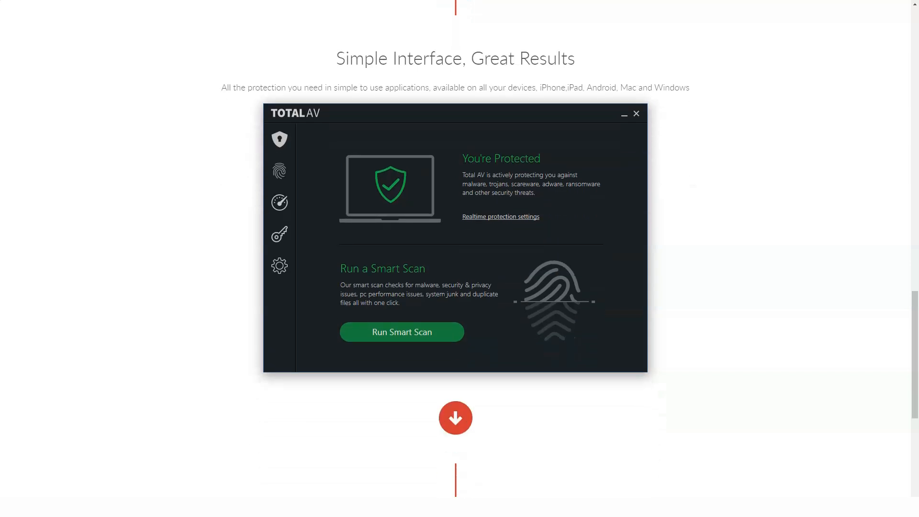
pyautogui.scroll(-3)
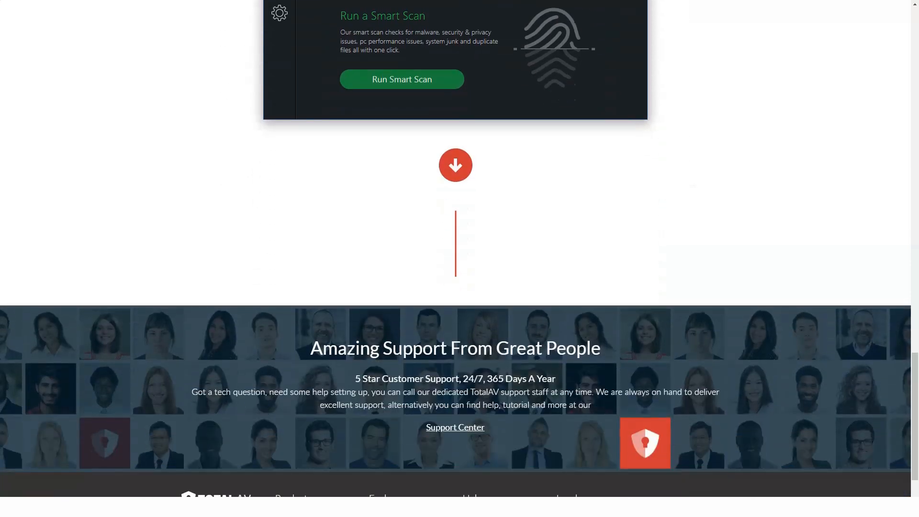
pyautogui.scroll(-3)
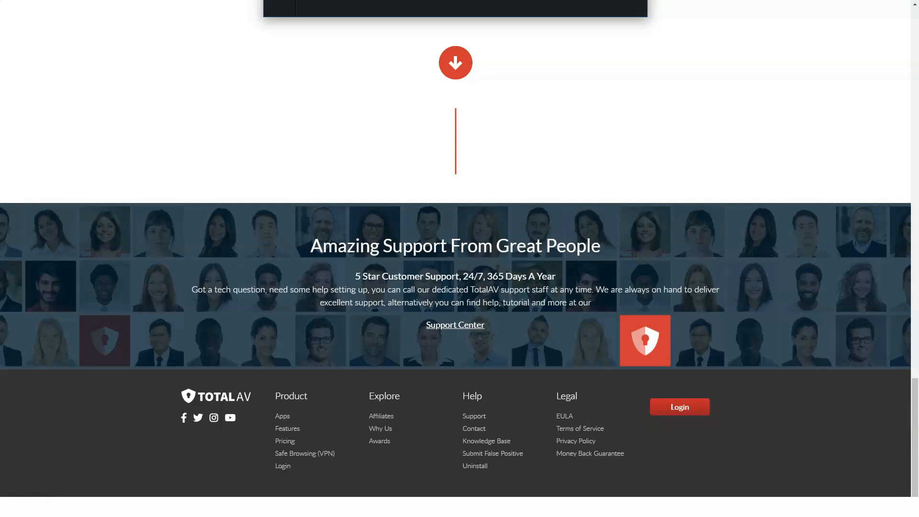
pyautogui.click(455, 324)
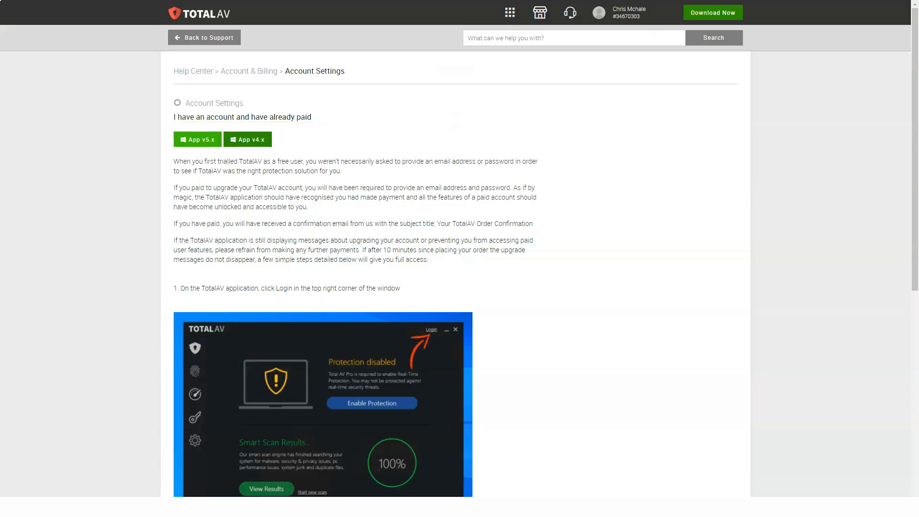
# Step: Scroll the Account Settings article through its login steps to the 'Did this answer your question?' box
pyautogui.scroll(-3)
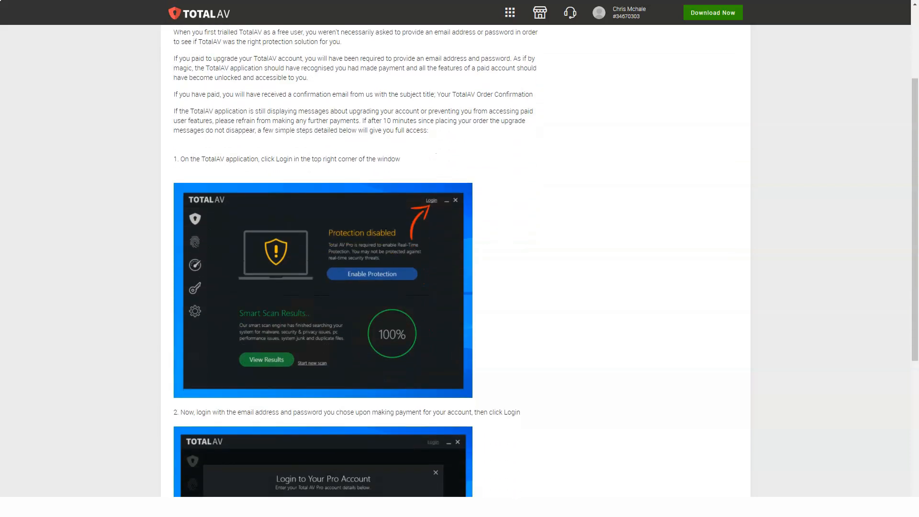
pyautogui.scroll(-3)
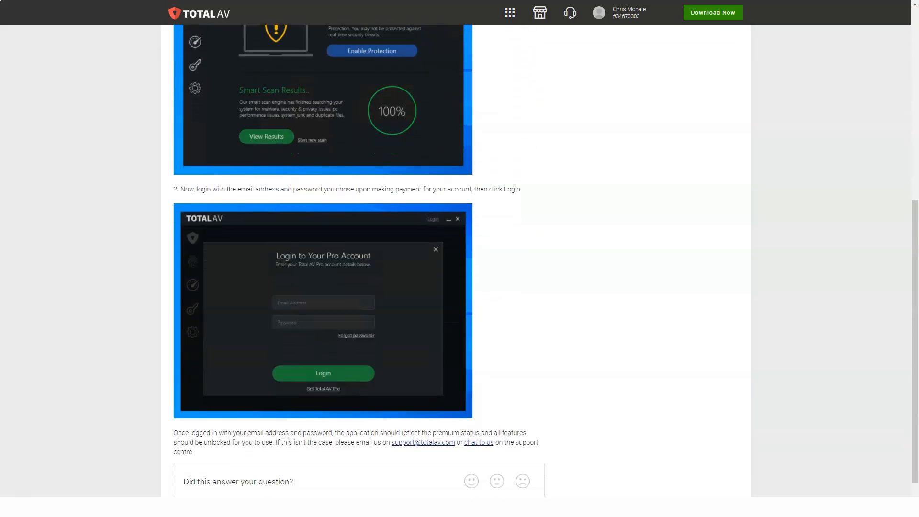
pyautogui.scroll(-3)
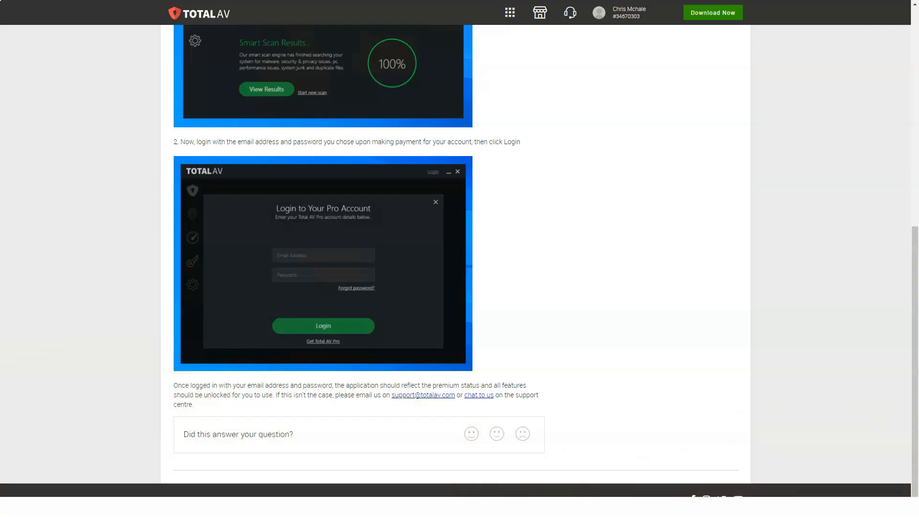
pyautogui.scroll(3)
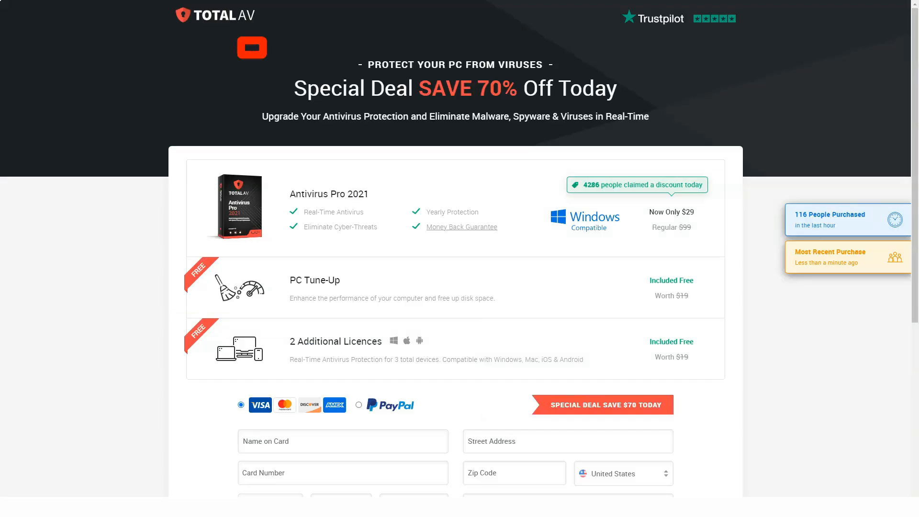
# Step: Scroll the Antivirus Pro 2021 70%-off checkout past the bundle items to the card payment form
pyautogui.click(251, 48)
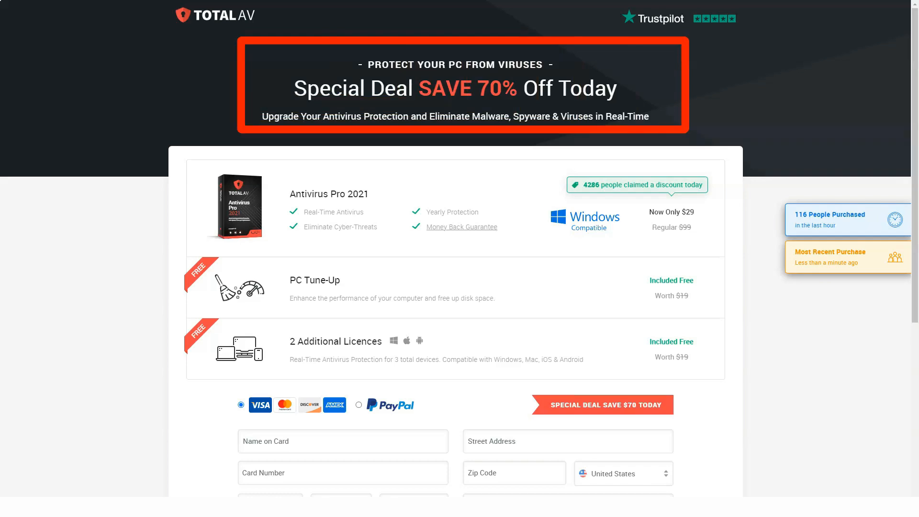
pyautogui.scroll(-3)
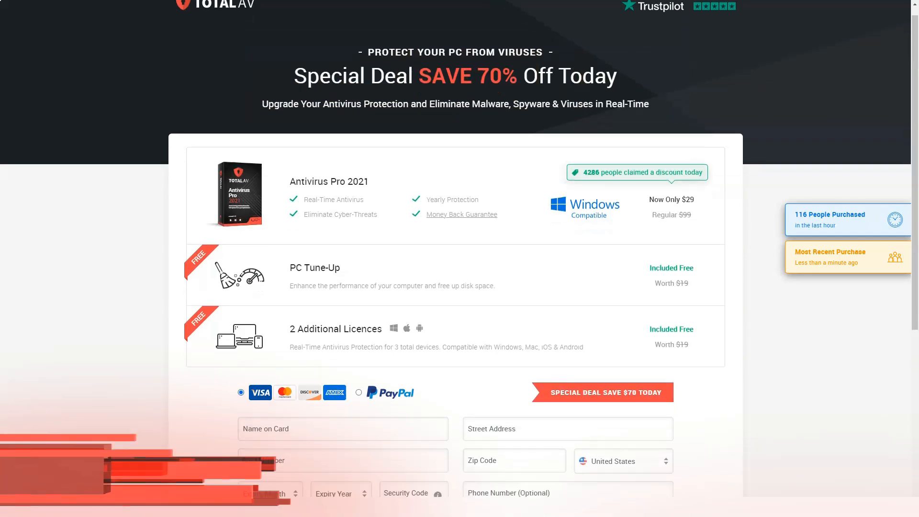
pyautogui.scroll(-3)
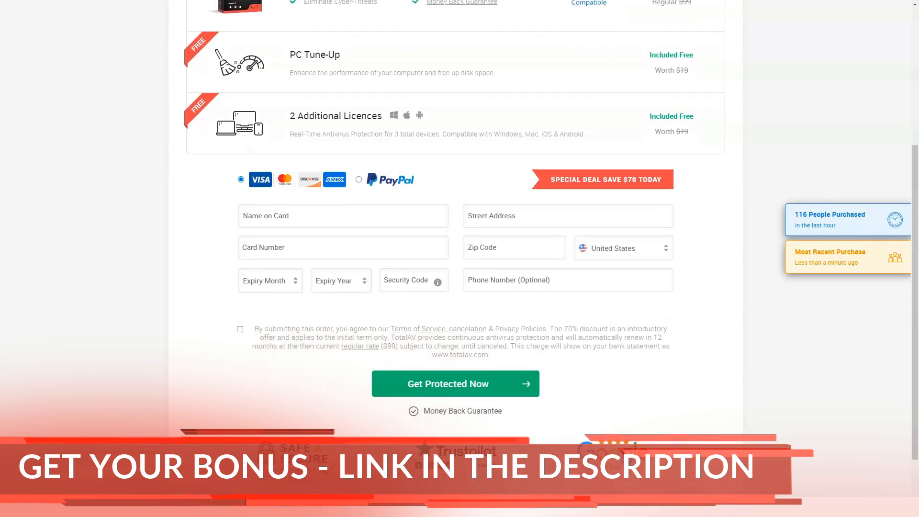
pyautogui.scroll(-3)
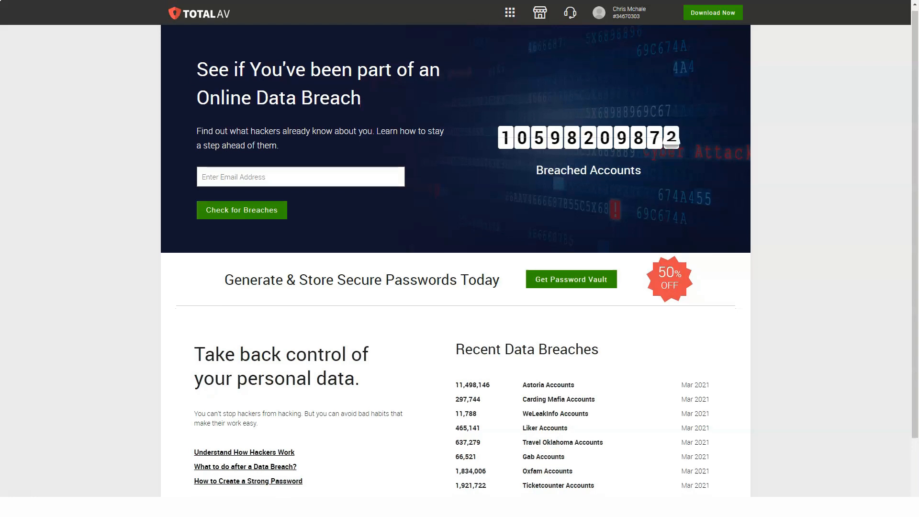
# Step: Scroll the data breach checker down to the Recent Data Breaches list and Manage Alerts button
pyautogui.scroll(-3)
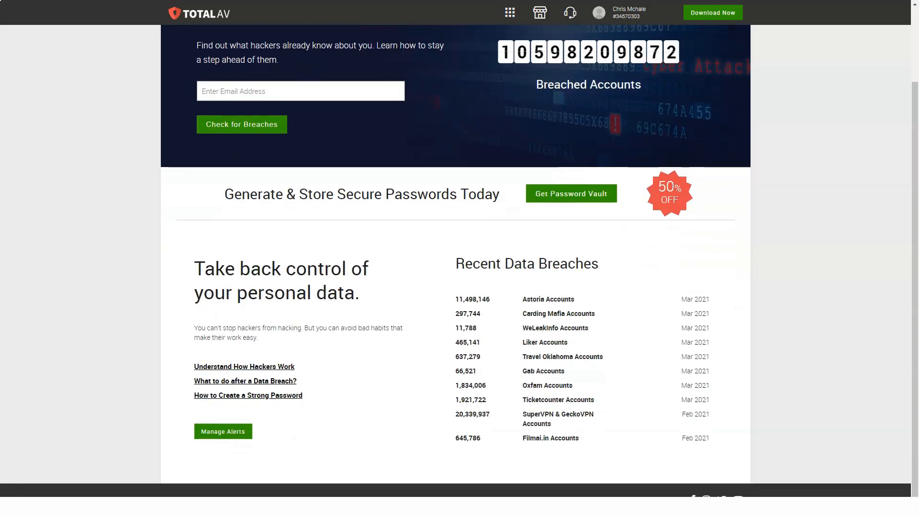
pyautogui.scroll(3)
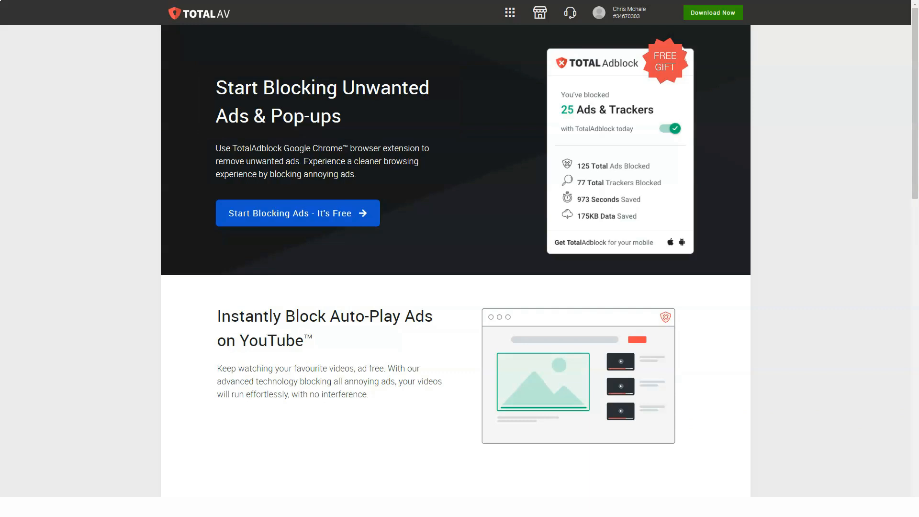
# Step: Scroll the Total Adblock page past YouTube, pop-up and notification blocking to Next-Gen Threat Protection
pyautogui.scroll(-3)
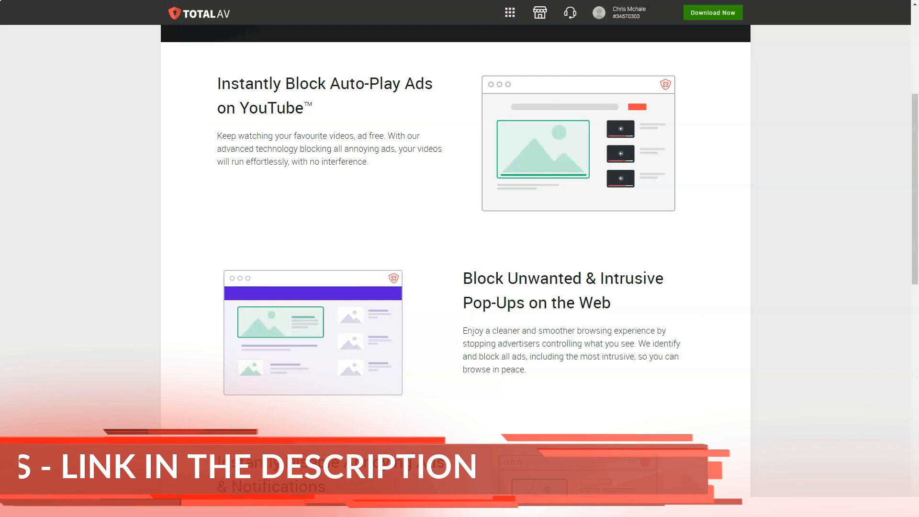
pyautogui.scroll(-3)
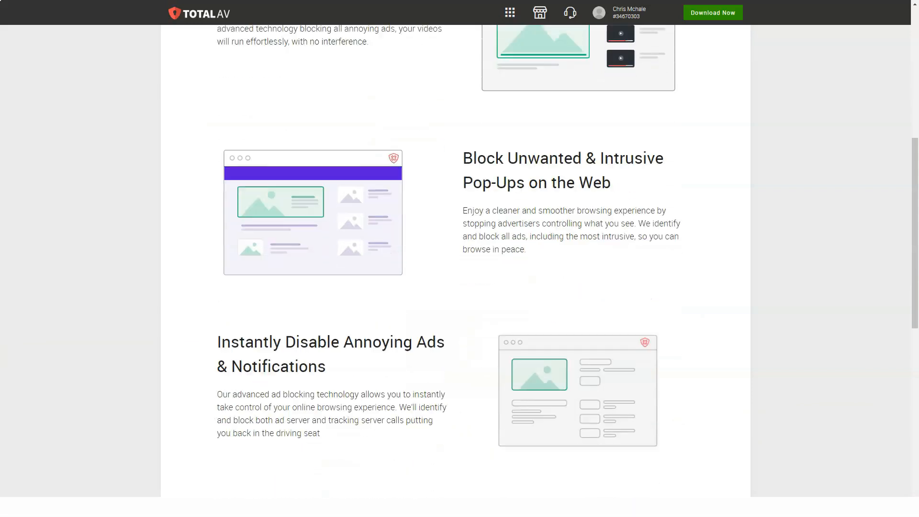
pyautogui.scroll(-3)
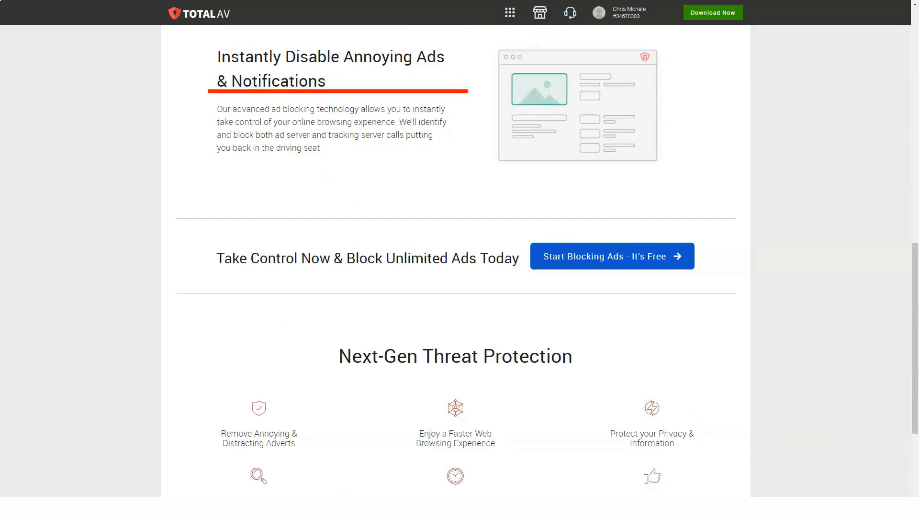
pyautogui.scroll(-3)
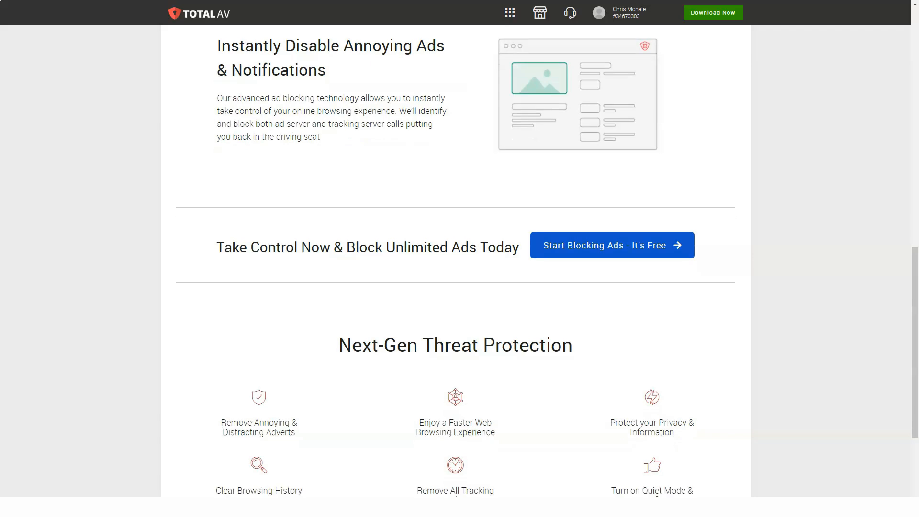
pyautogui.scroll(-3)
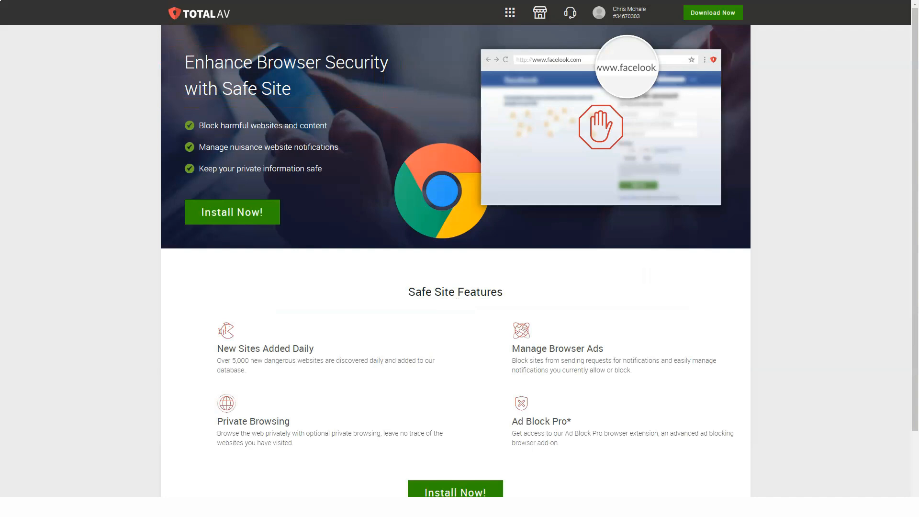
# Step: Scroll the Safe Site page down to its four Safe Site features and the Ad Block Pro footnote
pyautogui.scroll(-3)
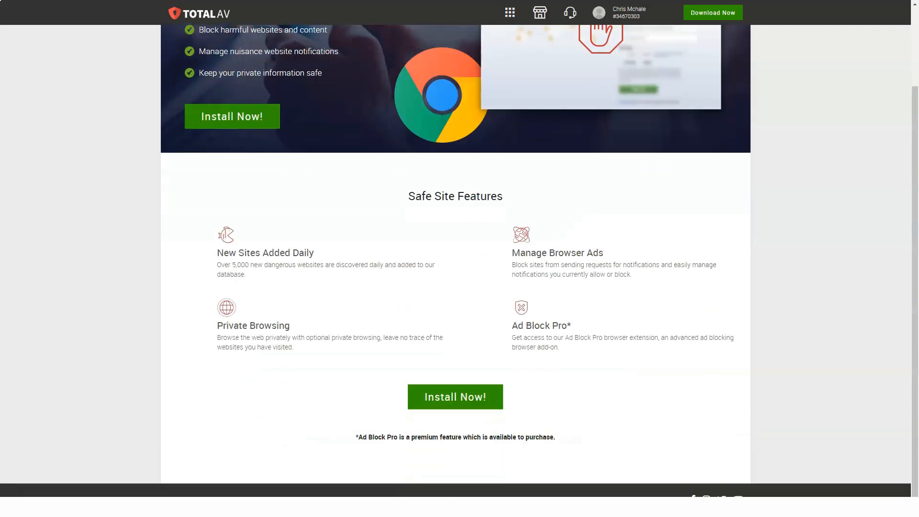